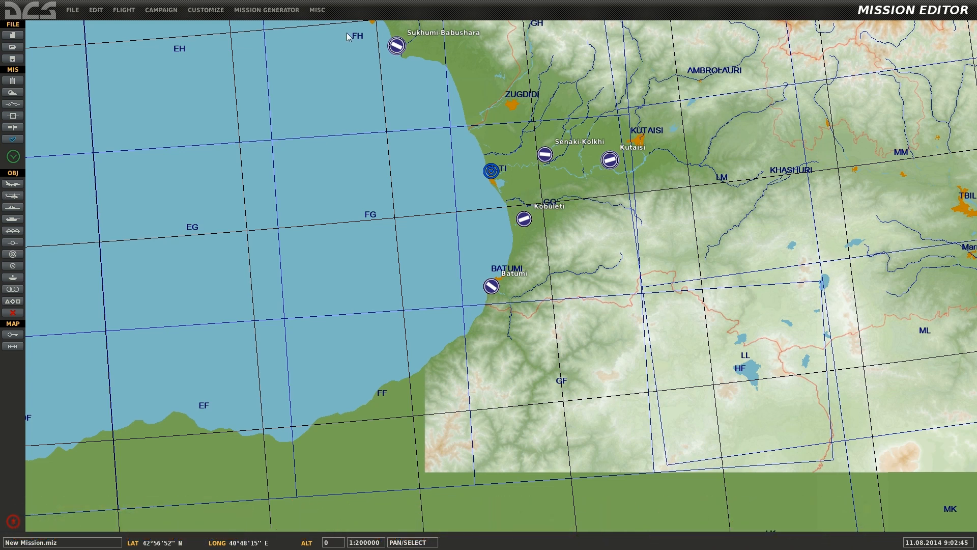
Step: Create a new Caucasus mission, moving Ukraine from Red into the Blue coalition
{"action": "left_click", "coordinate": [12, 35]}
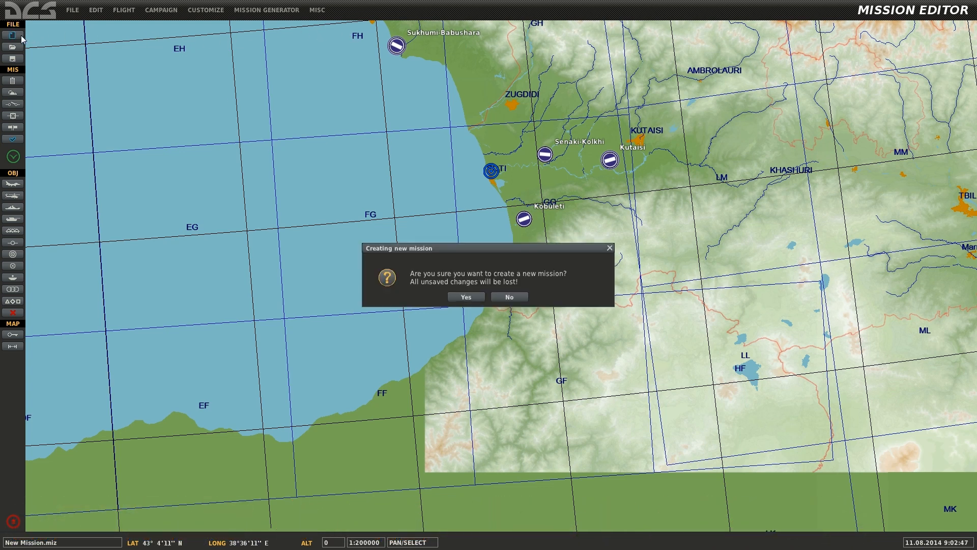
{"action": "left_click", "coordinate": [466, 296]}
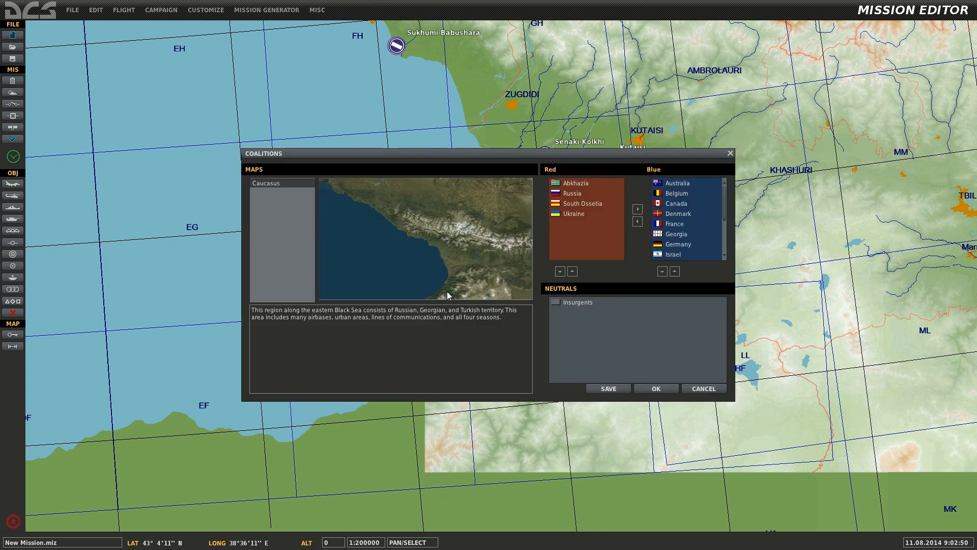
{"action": "left_click", "coordinate": [677, 244]}
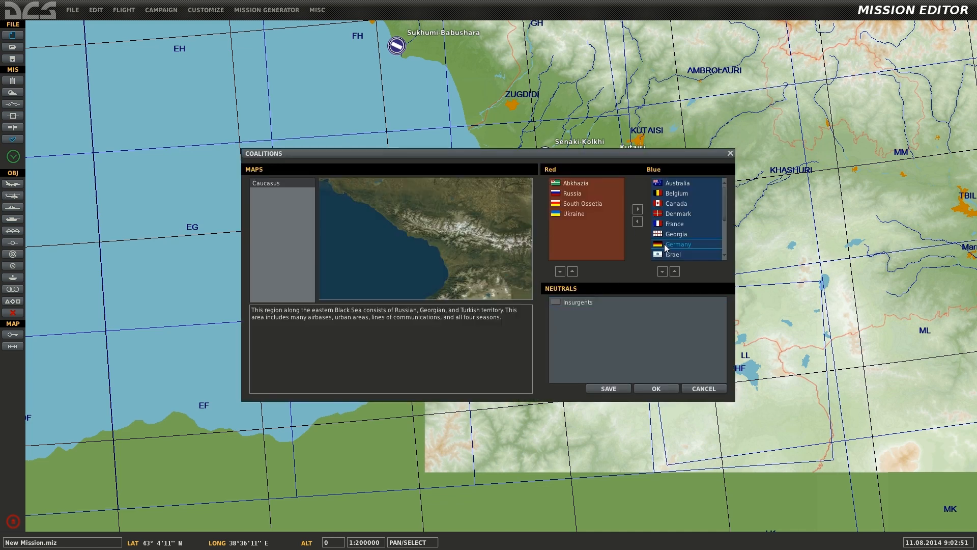
{"action": "left_click", "coordinate": [663, 270]}
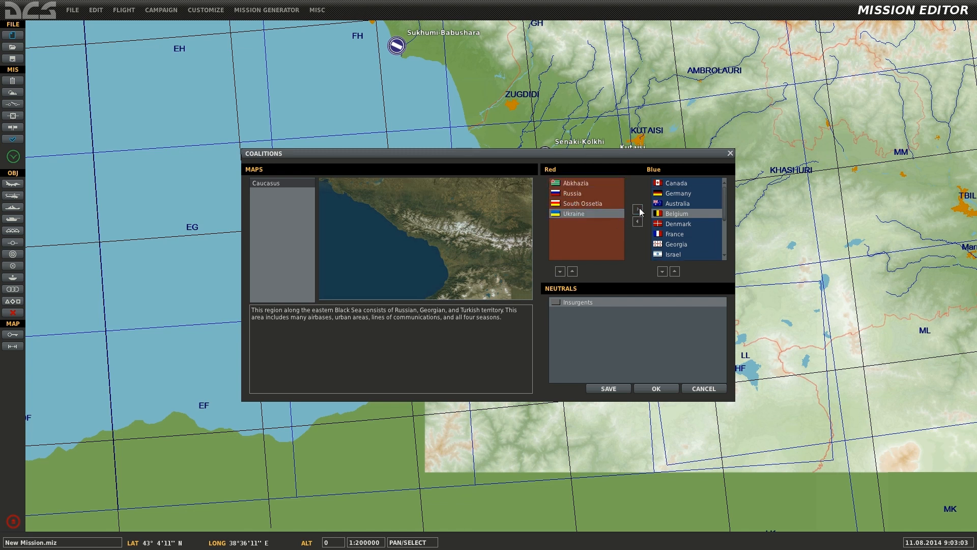
{"action": "left_click", "coordinate": [636, 210]}
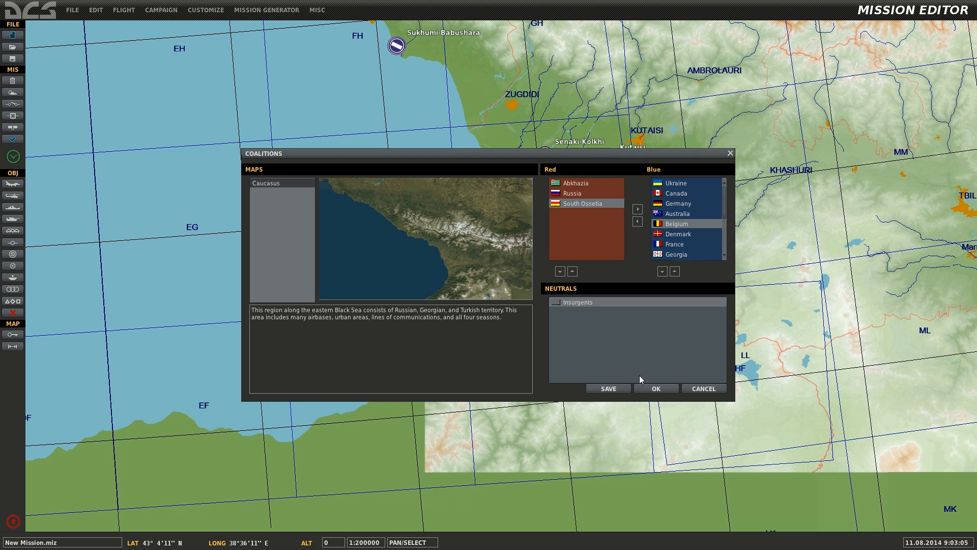
{"action": "mouse_move", "coordinate": [573, 273]}
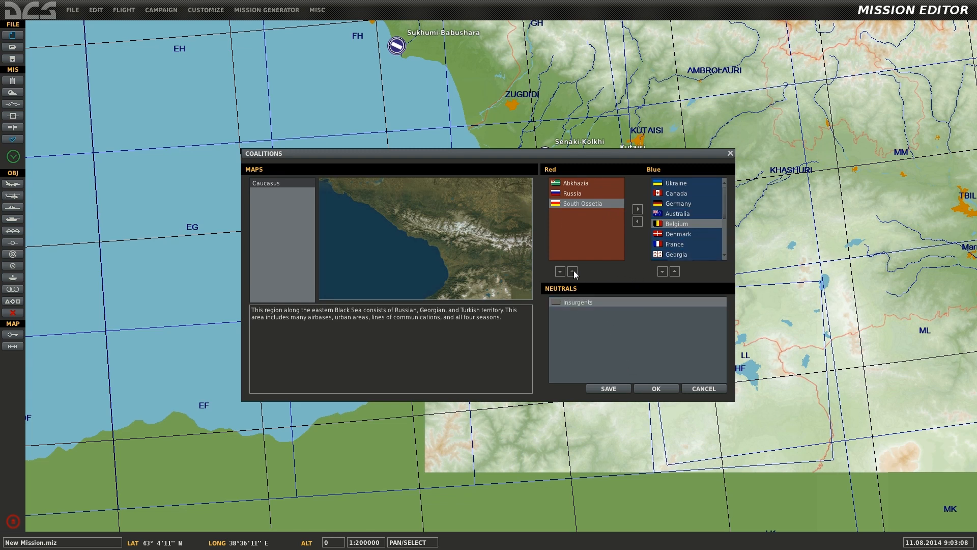
{"action": "left_click", "coordinate": [656, 388]}
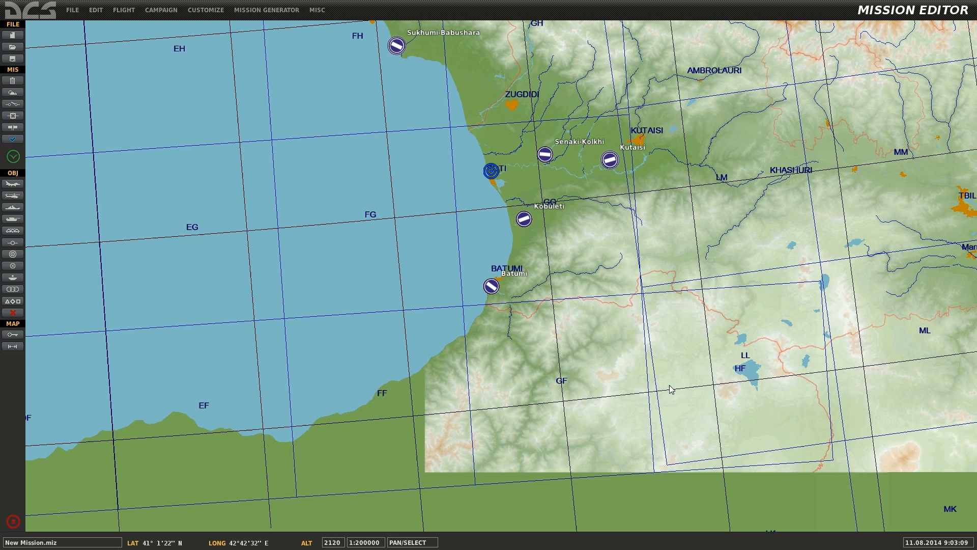
{"action": "mouse_move", "coordinate": [106, 133]}
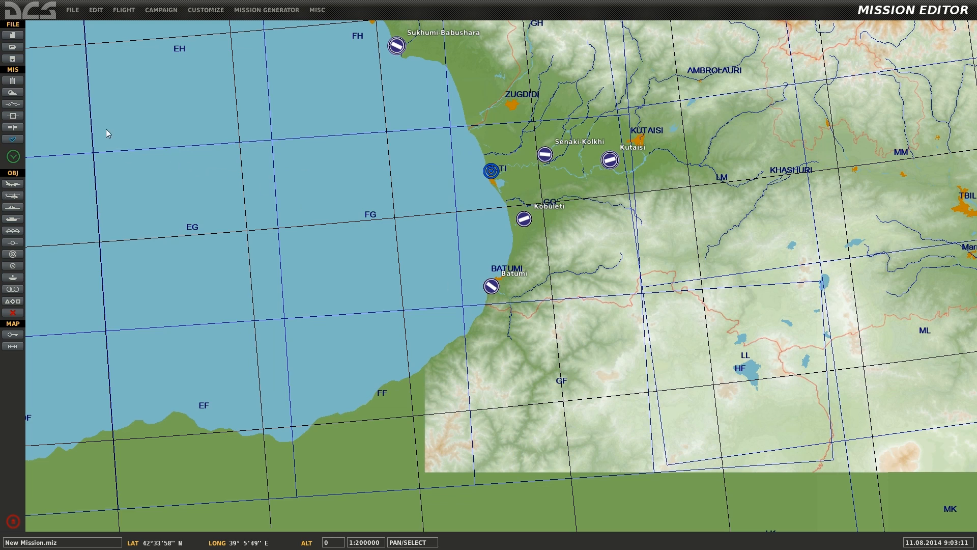
{"action": "mouse_move", "coordinate": [70, 157]}
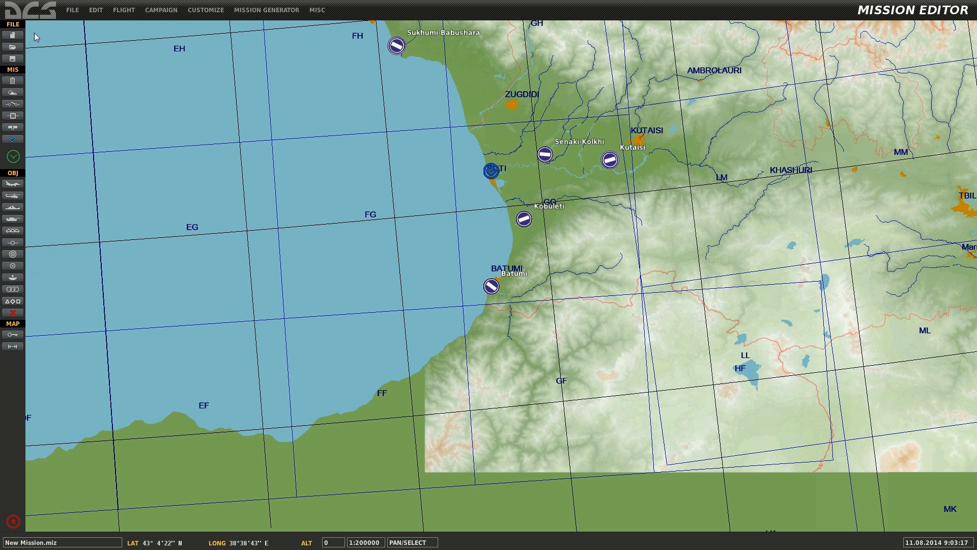
{"action": "left_click", "coordinate": [73, 11]}
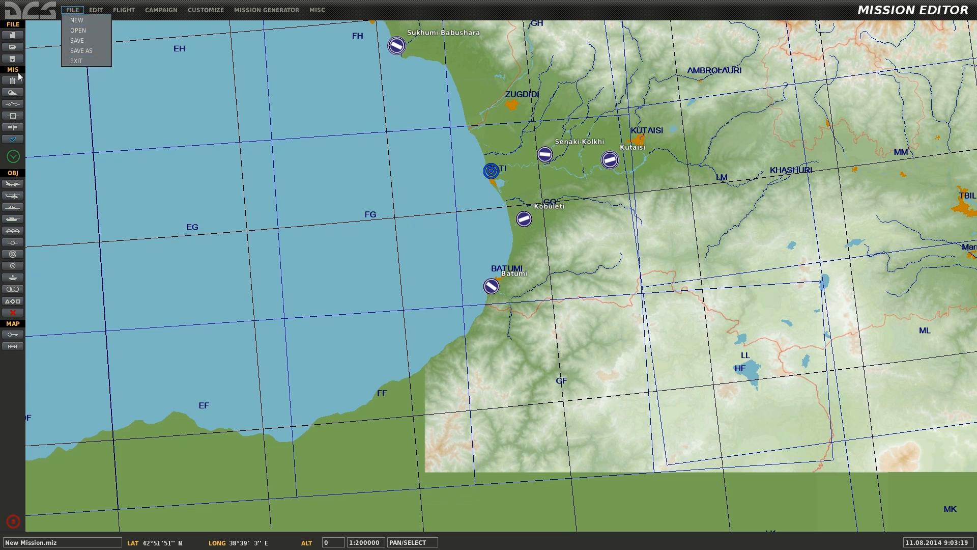
{"action": "left_click", "coordinate": [95, 10]}
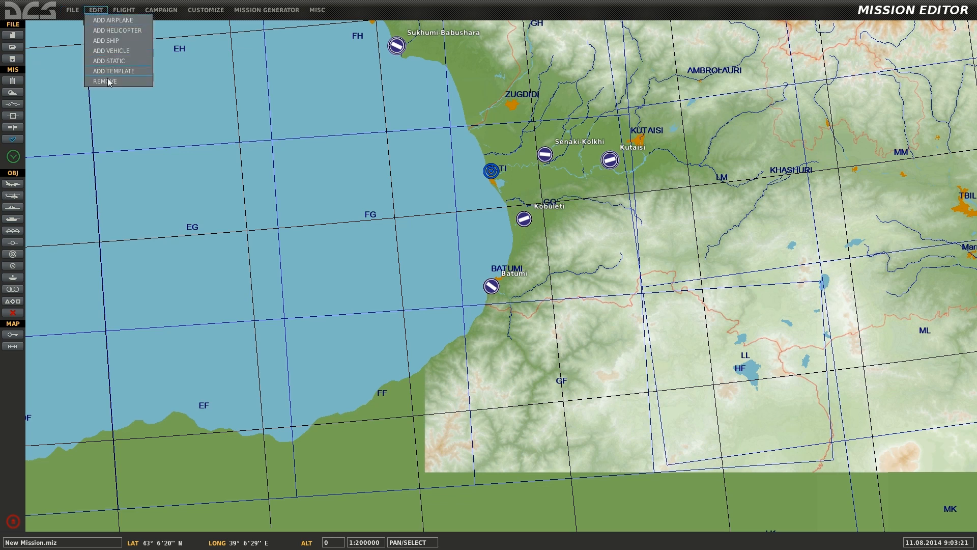
{"action": "left_click", "coordinate": [165, 175]}
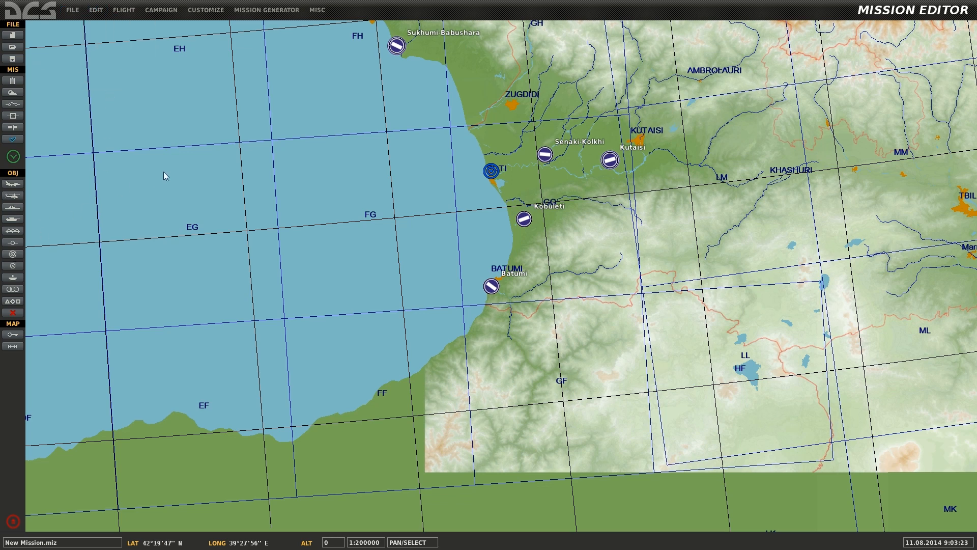
{"action": "mouse_move", "coordinate": [127, 188]}
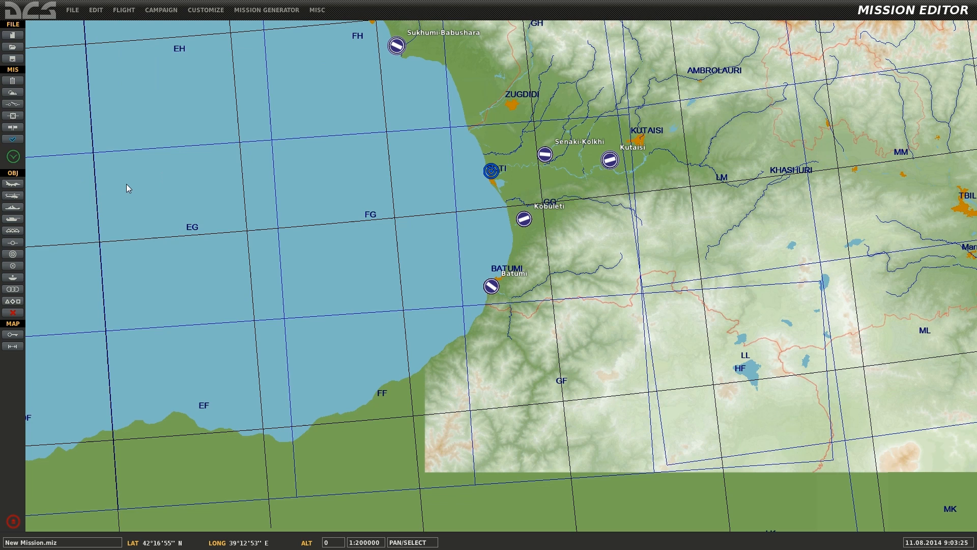
{"action": "mouse_move", "coordinate": [11, 189]}
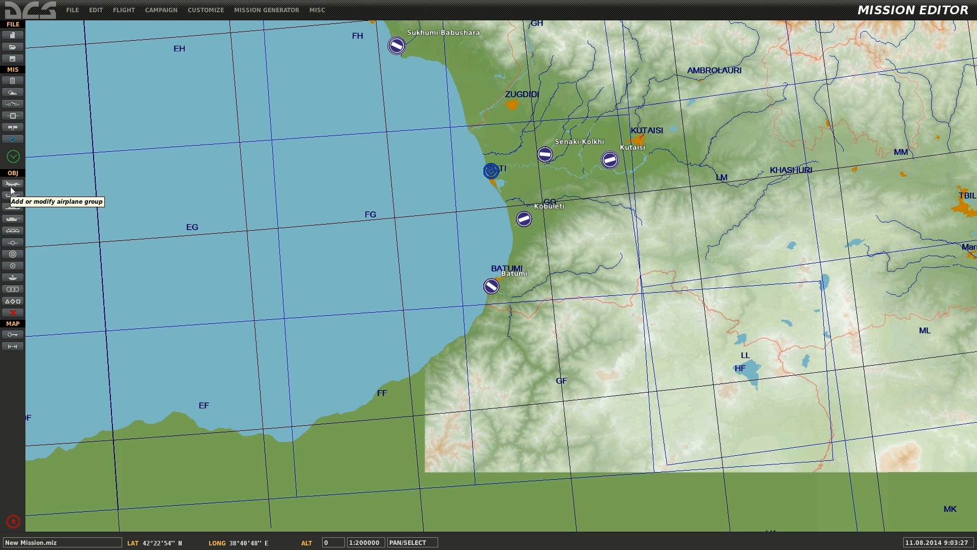
Step: Add a named airplane group as a Client-skill P-51D with a typed pilot name
{"action": "left_click", "coordinate": [11, 186]}
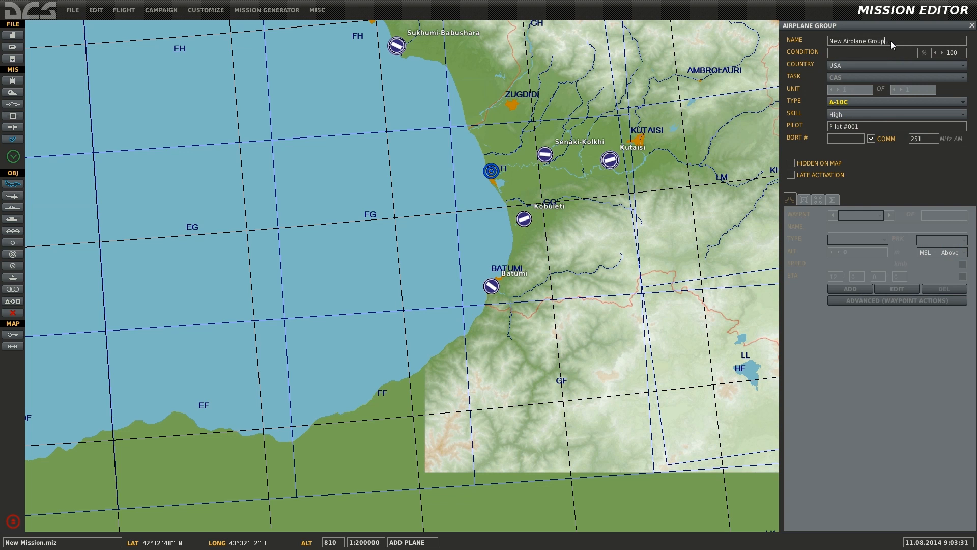
{"action": "type", "text": "Group !"}
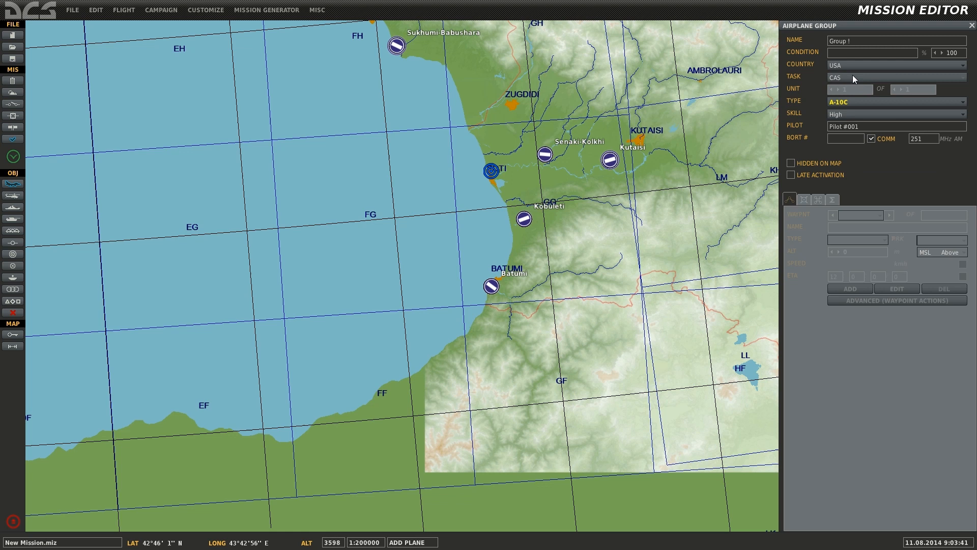
{"action": "left_click", "coordinate": [896, 77]}
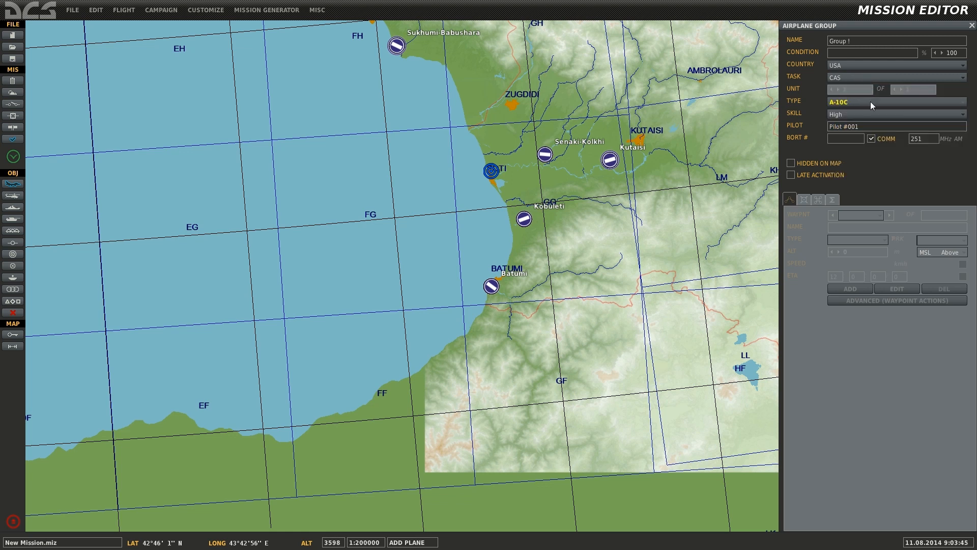
{"action": "left_click", "coordinate": [896, 102]}
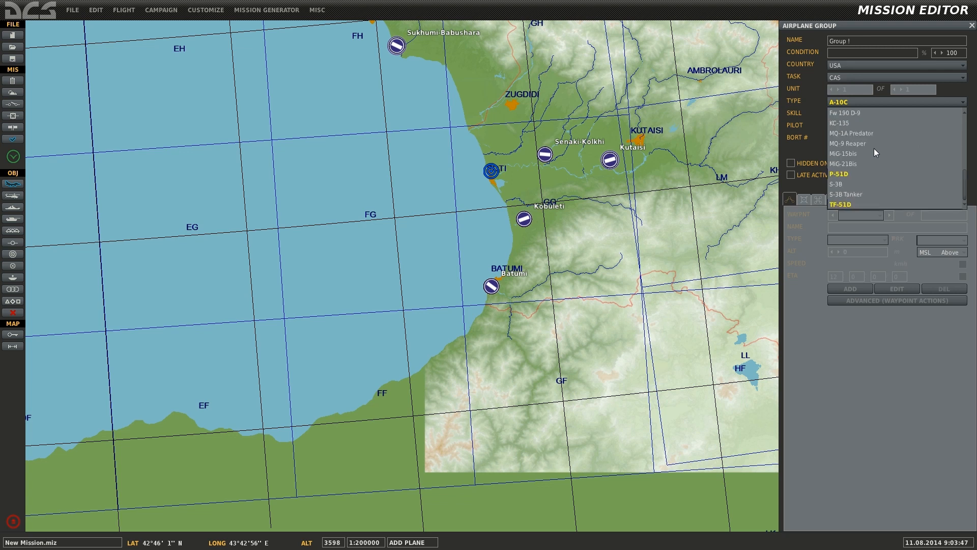
{"action": "mouse_move", "coordinate": [868, 174]}
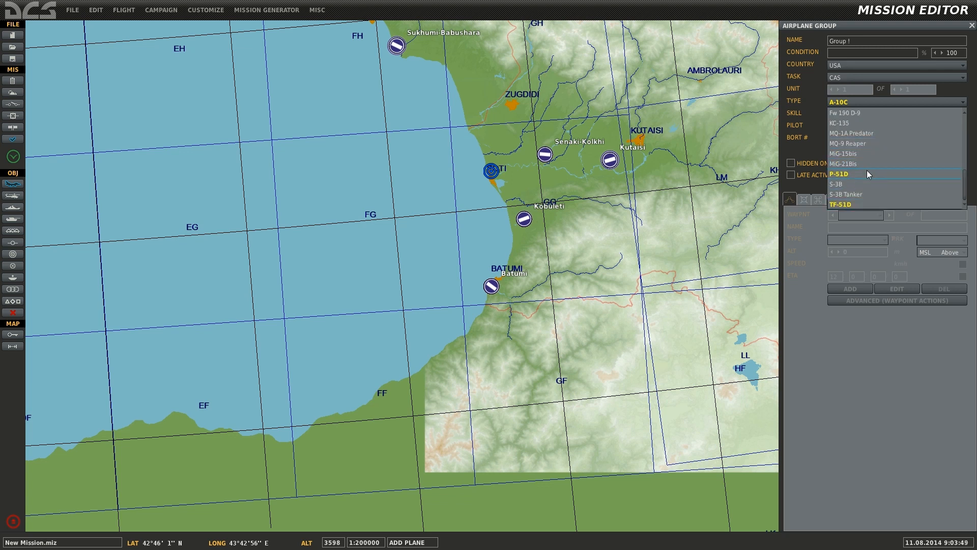
{"action": "left_click", "coordinate": [838, 174]}
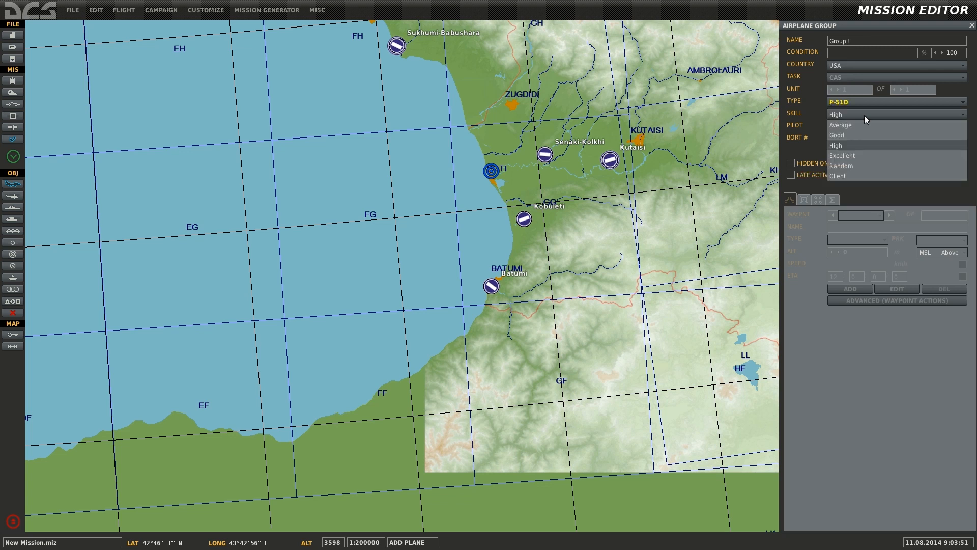
{"action": "mouse_move", "coordinate": [849, 176]}
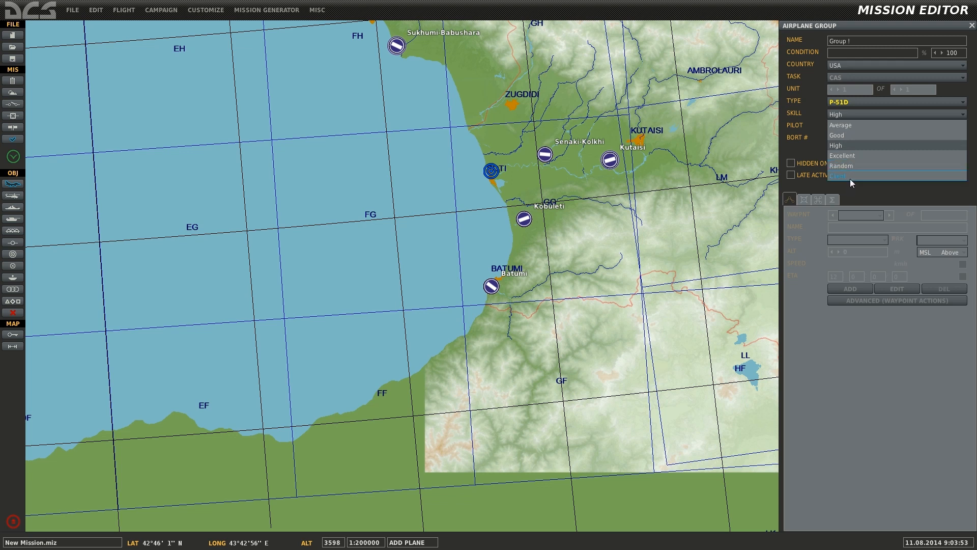
{"action": "left_click", "coordinate": [840, 175]}
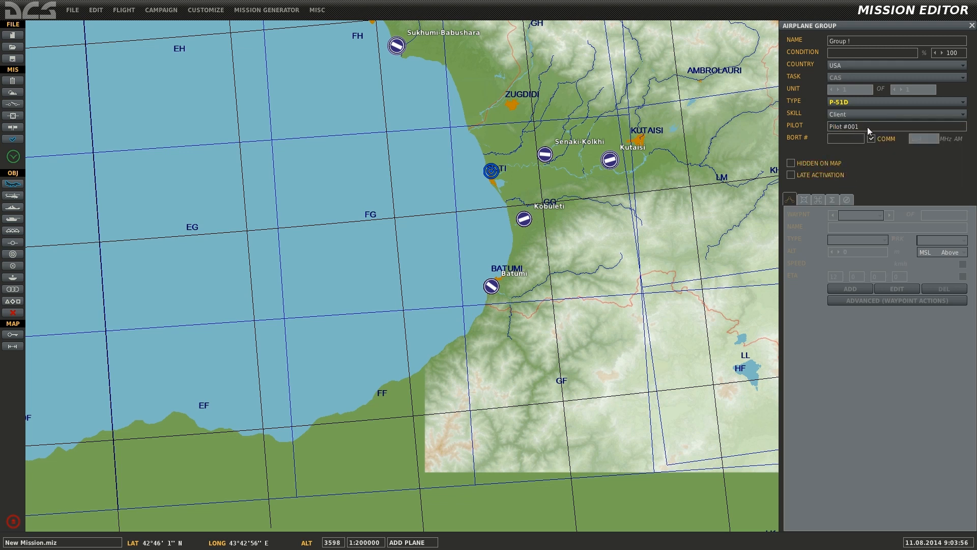
{"action": "type", "text": "Banjo"}
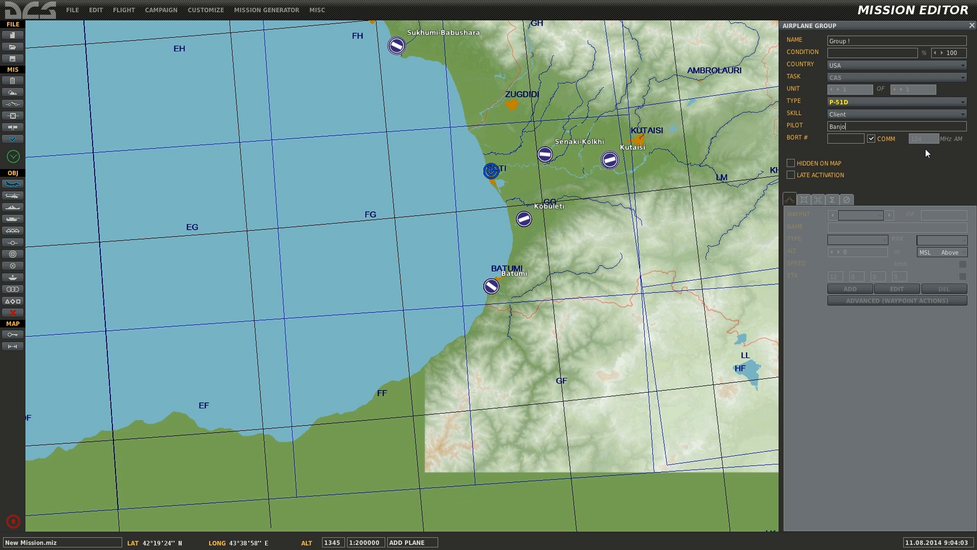
{"action": "mouse_move", "coordinate": [505, 284]}
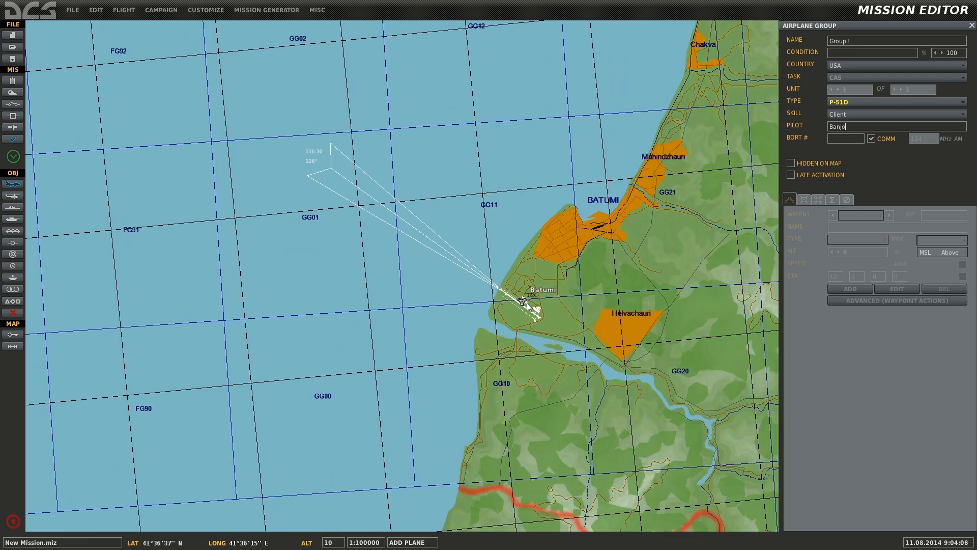
Step: Place the P-51D at Batumi as 'Takeoff from ramp' on parking spot 09
{"action": "left_click", "coordinate": [524, 303]}
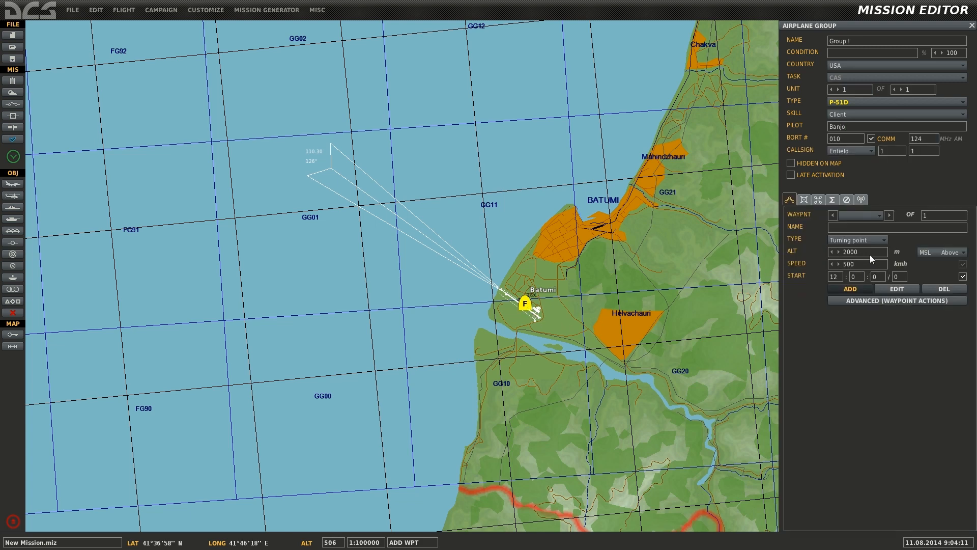
{"action": "left_click", "coordinate": [883, 240]}
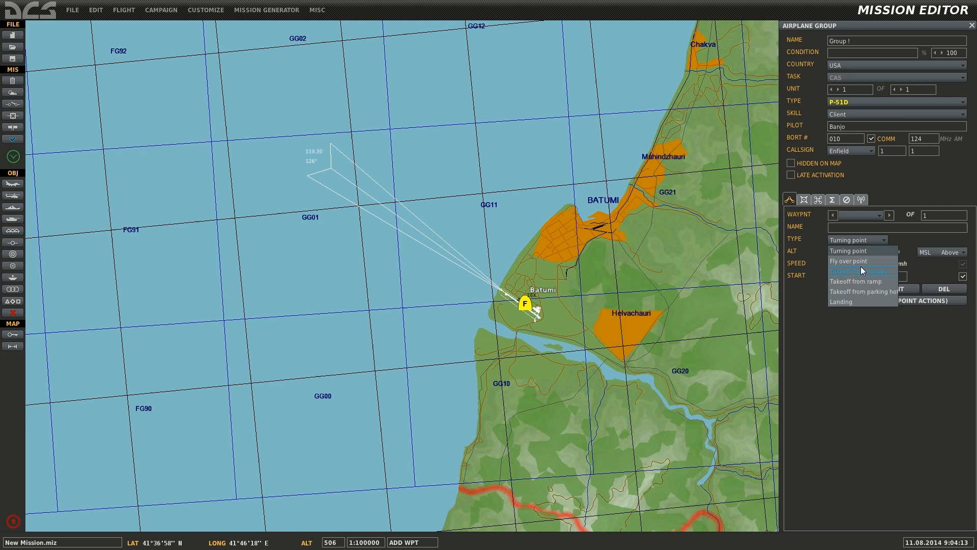
{"action": "left_click", "coordinate": [857, 281]}
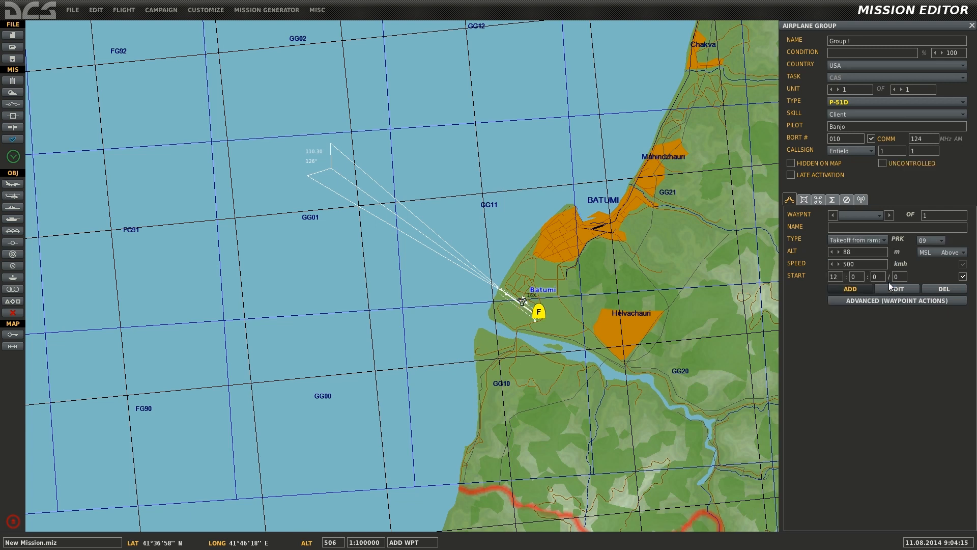
{"action": "left_click", "coordinate": [941, 239]}
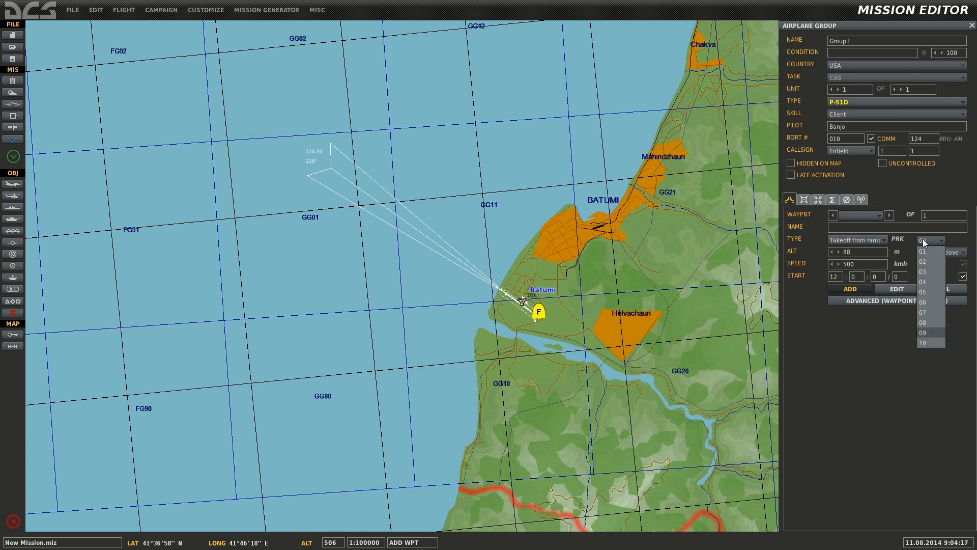
{"action": "left_click", "coordinate": [923, 333]}
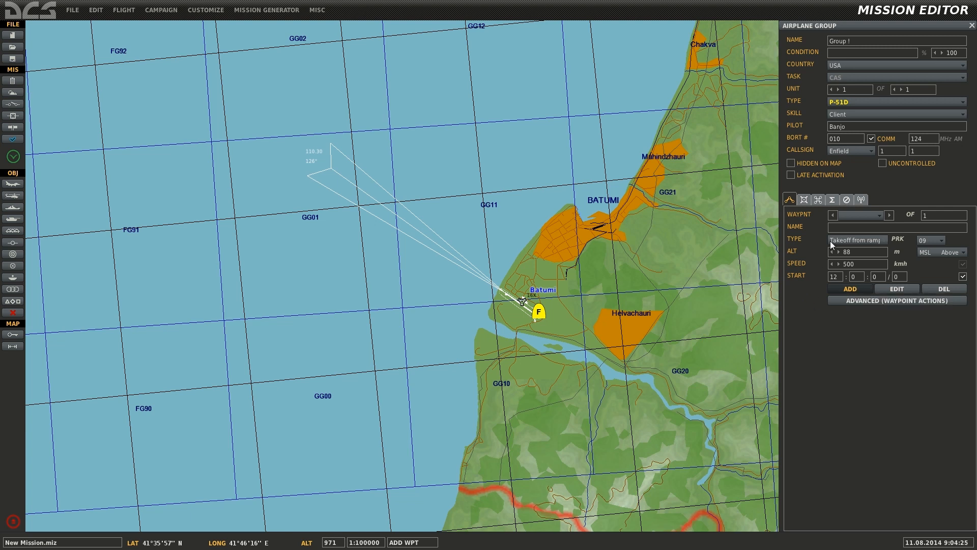
{"action": "left_click", "coordinate": [804, 200]}
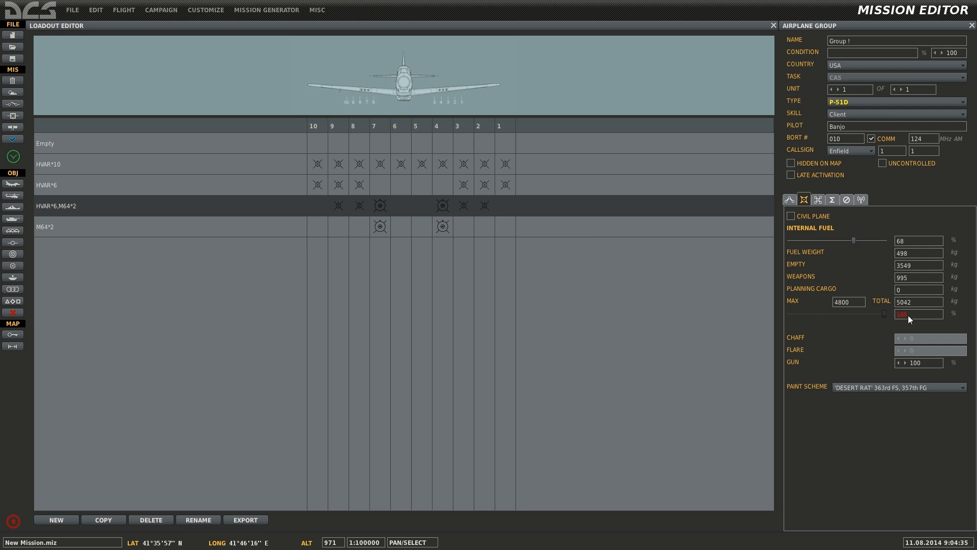
{"action": "mouse_move", "coordinate": [881, 256]}
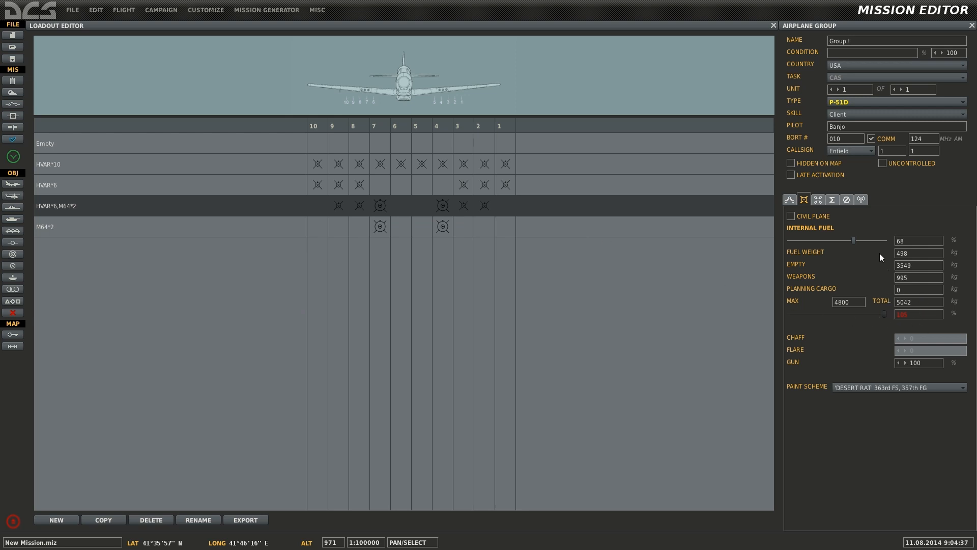
Step: Reduce the P-51D internal fuel to 35% and apply the MOONBEAM McSWINE paint scheme
{"action": "left_click_drag", "start_coordinate": [854, 240], "coordinate": [837, 240]}
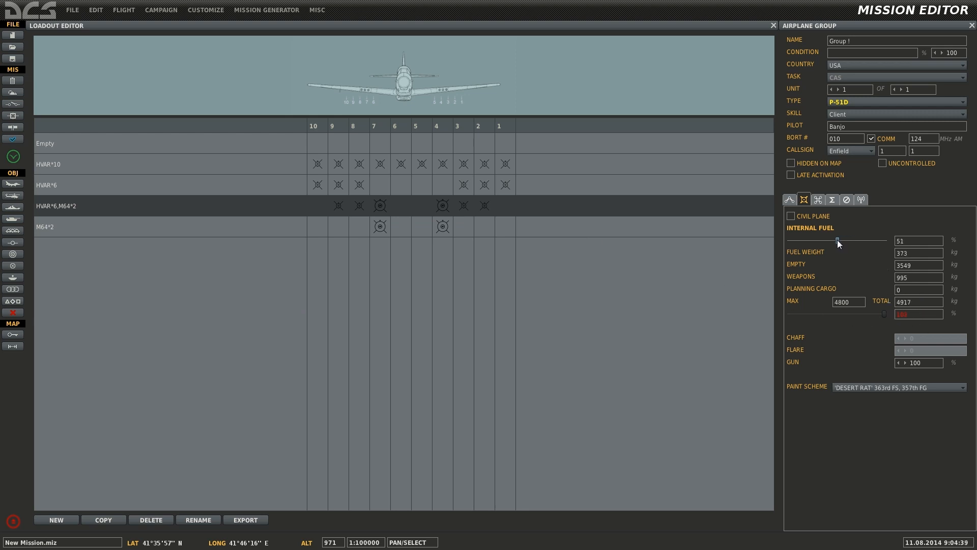
{"action": "left_click_drag", "start_coordinate": [836, 242], "coordinate": [822, 241]}
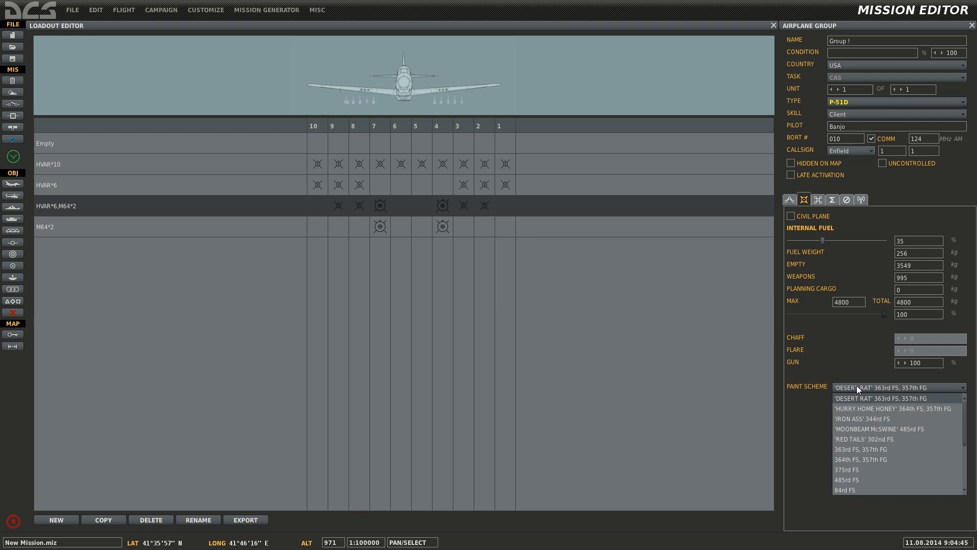
{"action": "left_click", "coordinate": [879, 429]}
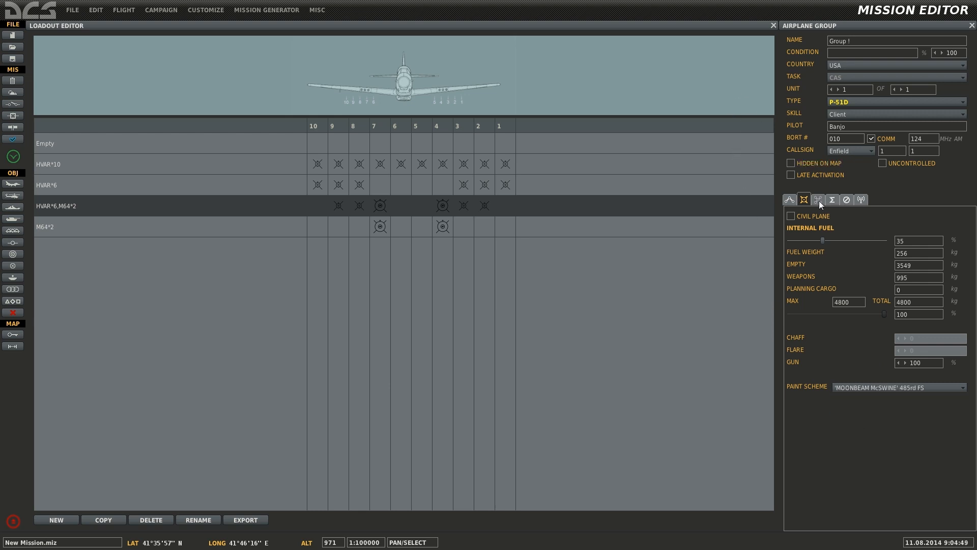
{"action": "left_click", "coordinate": [861, 200]}
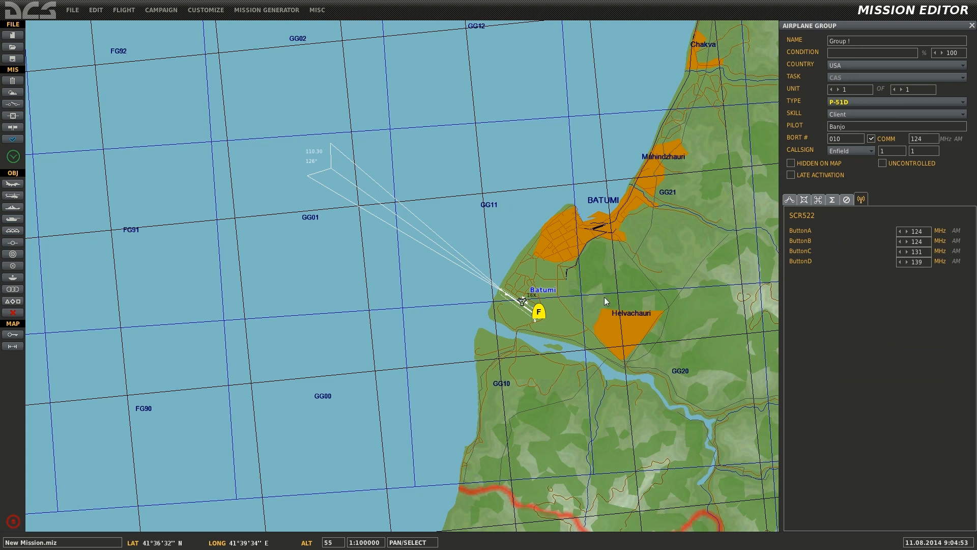
Step: Check Batumi's warehouse and tower frequencies, then begin a second airplane group
{"action": "left_click", "coordinate": [538, 311]}
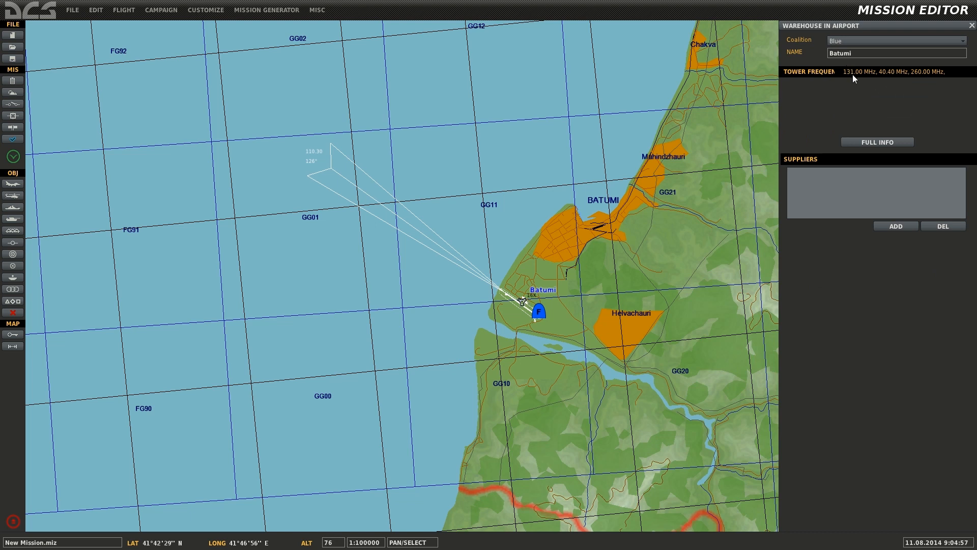
{"action": "mouse_move", "coordinate": [738, 191]}
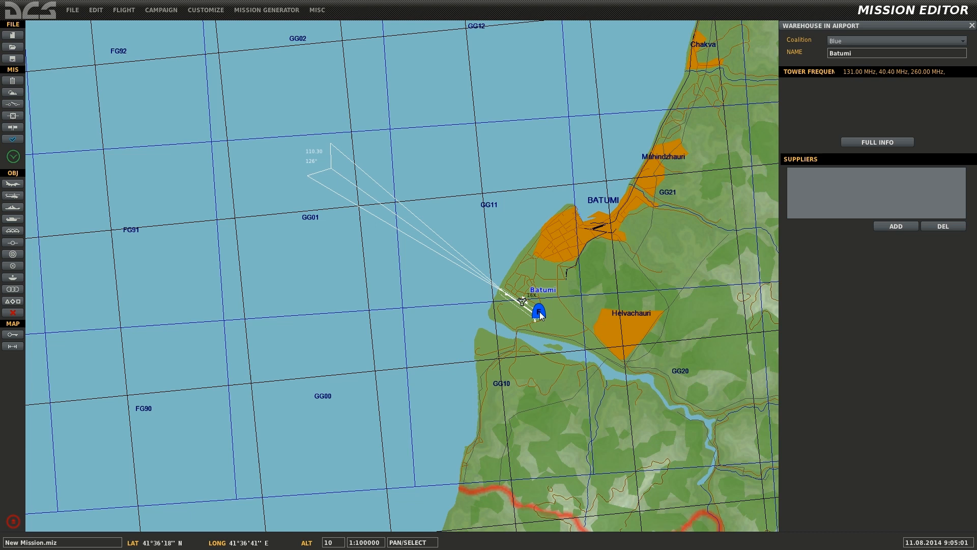
{"action": "left_click", "coordinate": [537, 311]}
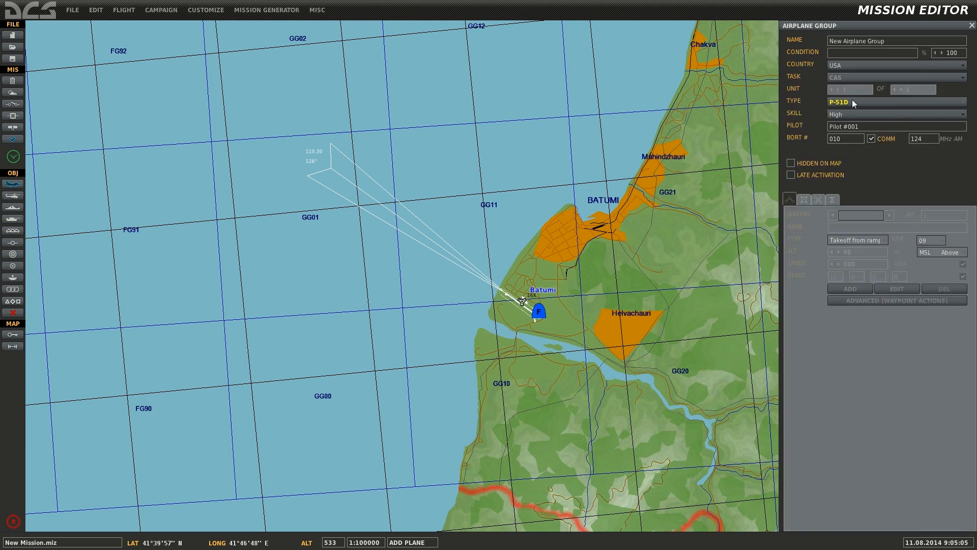
Step: Make the second group a Client-flown A-10C on Batumi ramp spot 04
{"action": "left_click", "coordinate": [896, 102]}
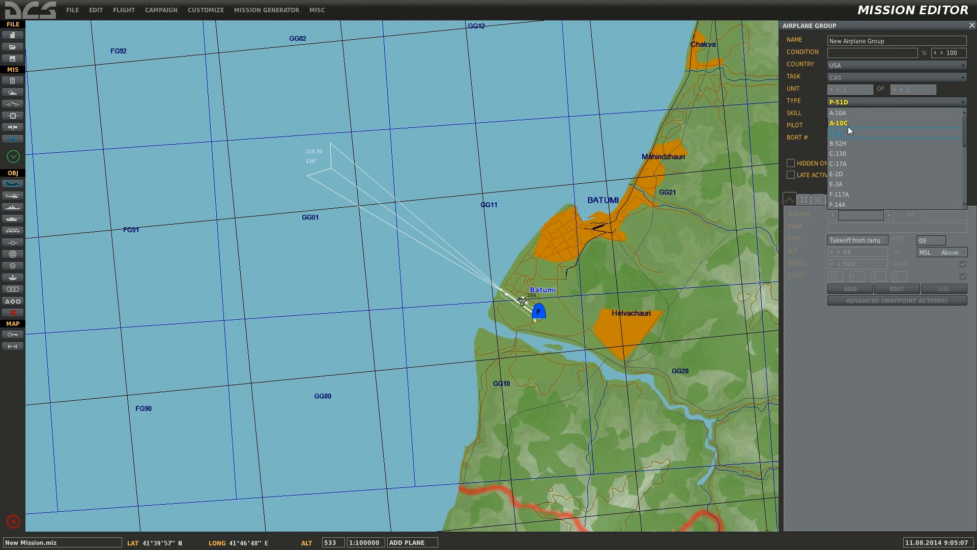
{"action": "left_click", "coordinate": [837, 123]}
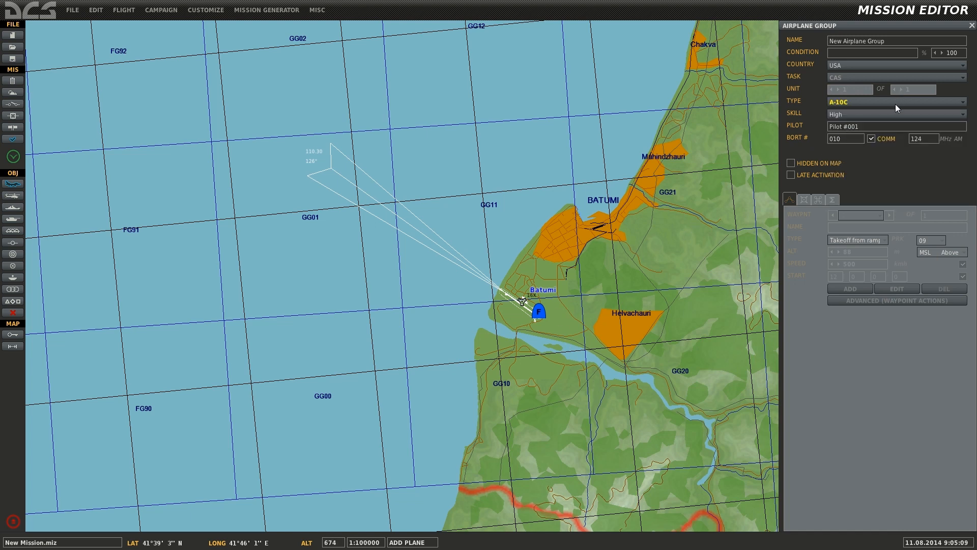
{"action": "left_click", "coordinate": [895, 113]}
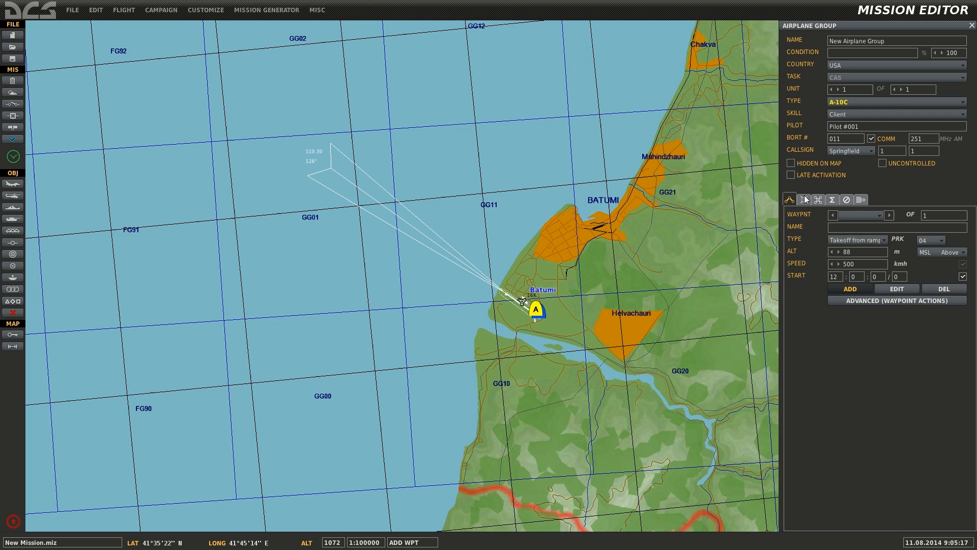
{"action": "left_click", "coordinate": [803, 199]}
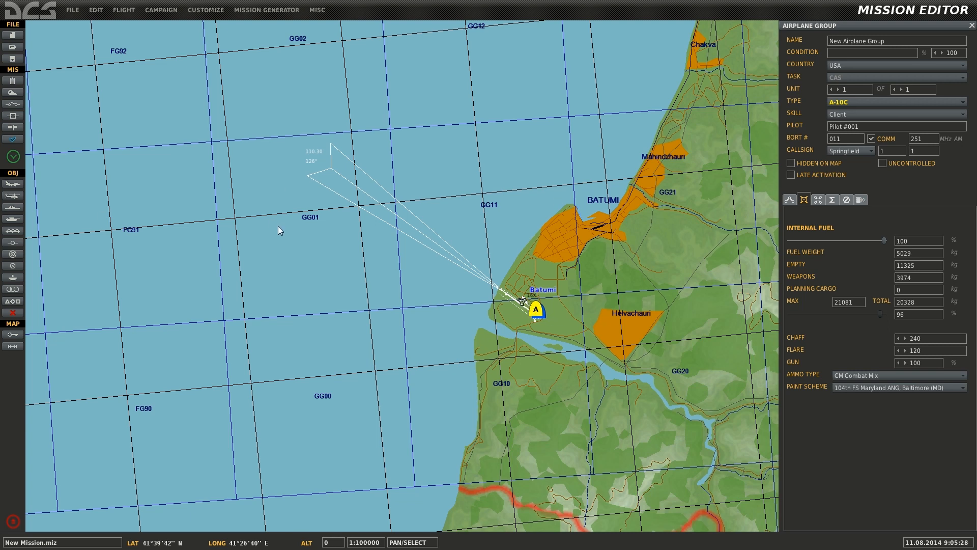
{"action": "mouse_move", "coordinate": [517, 326]}
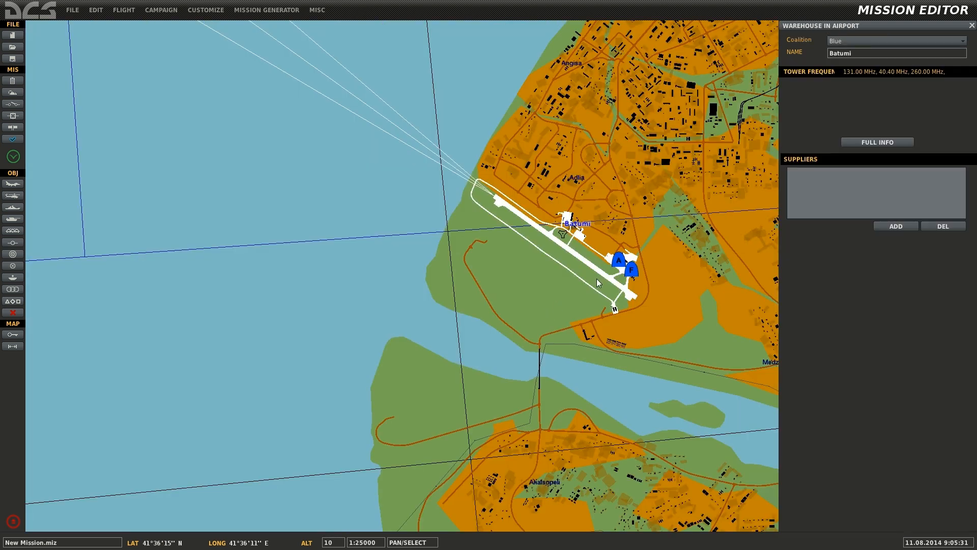
Step: Route the P-51D near Kobuleti, then out over the sea, then landing at Batumi
{"action": "left_click", "coordinate": [630, 271]}
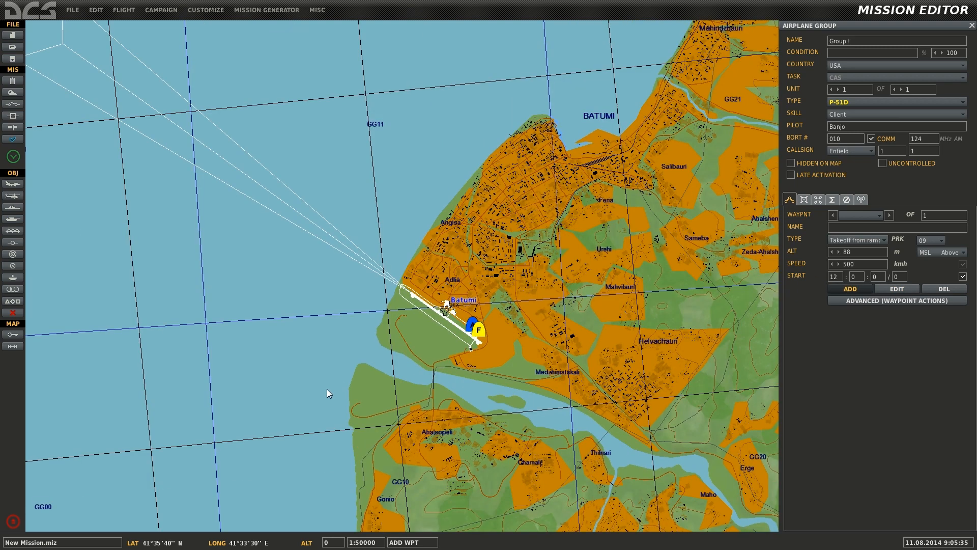
{"action": "scroll", "scroll_direction": "down", "scroll_amount": 3}
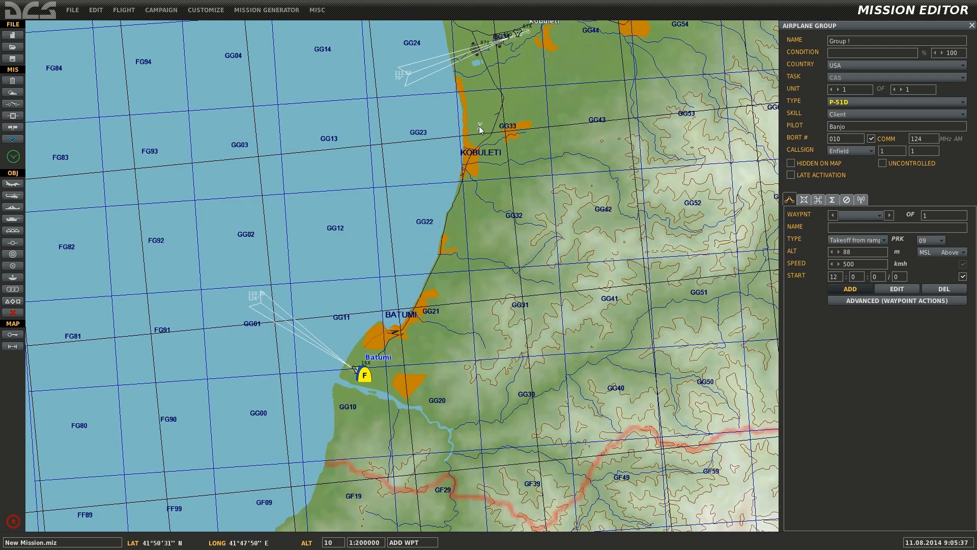
{"action": "left_click", "coordinate": [478, 126]}
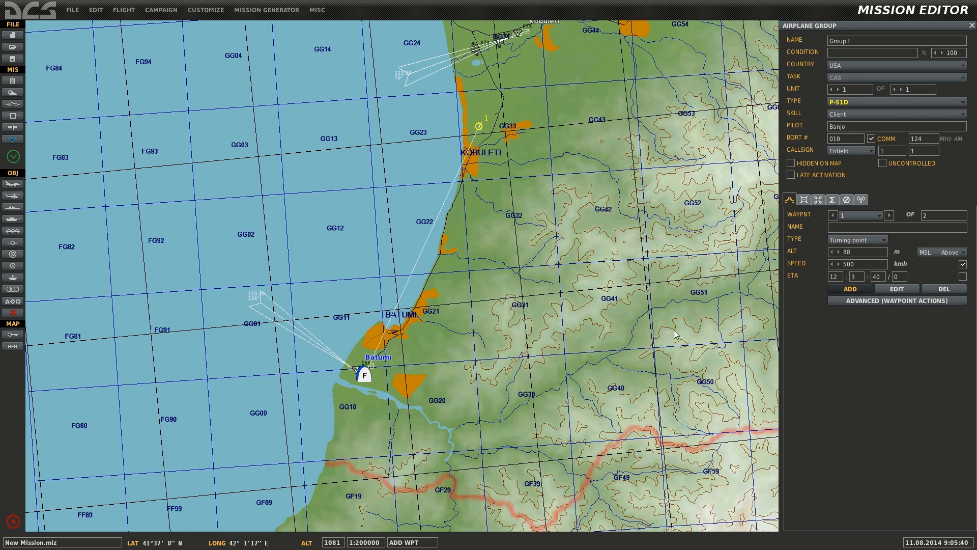
{"action": "left_click", "coordinate": [857, 239]}
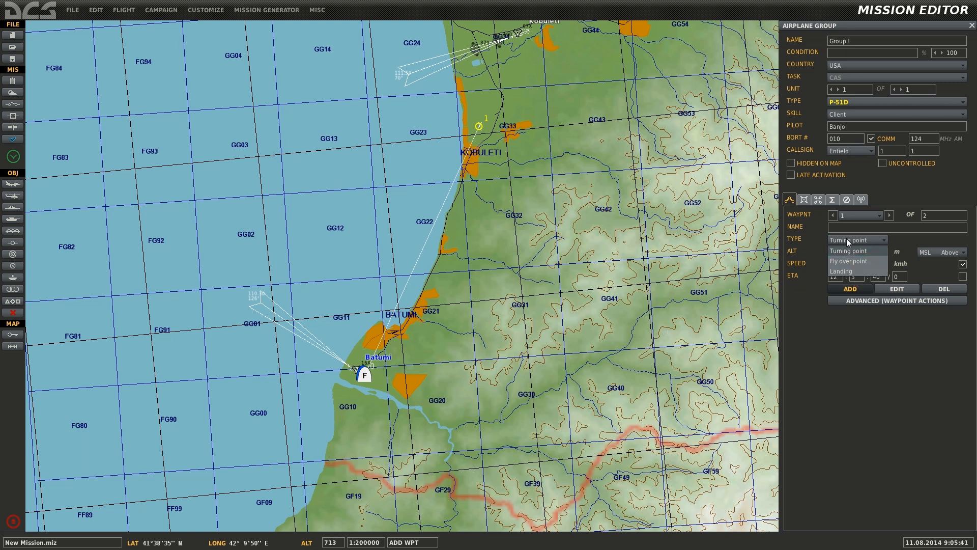
{"action": "left_click", "coordinate": [849, 250]}
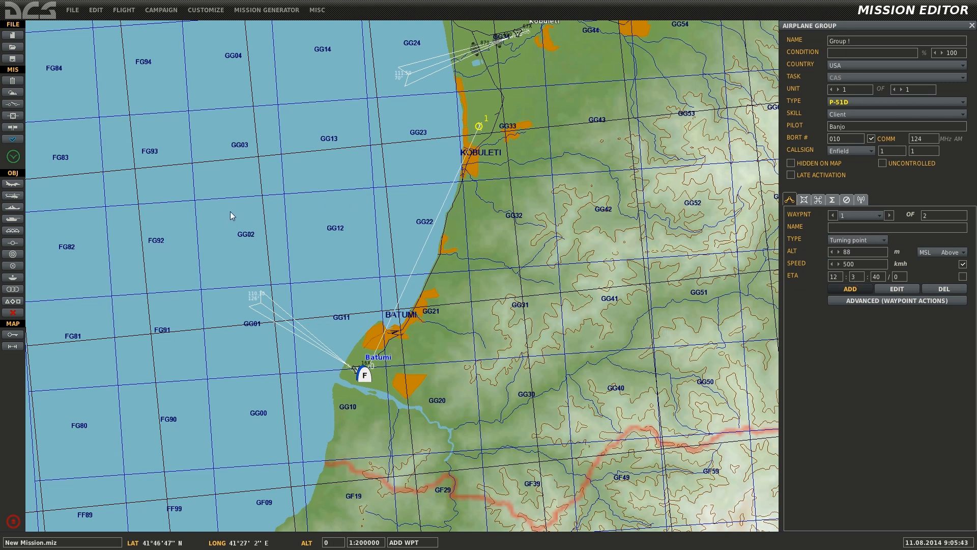
{"action": "left_click", "coordinate": [235, 205]}
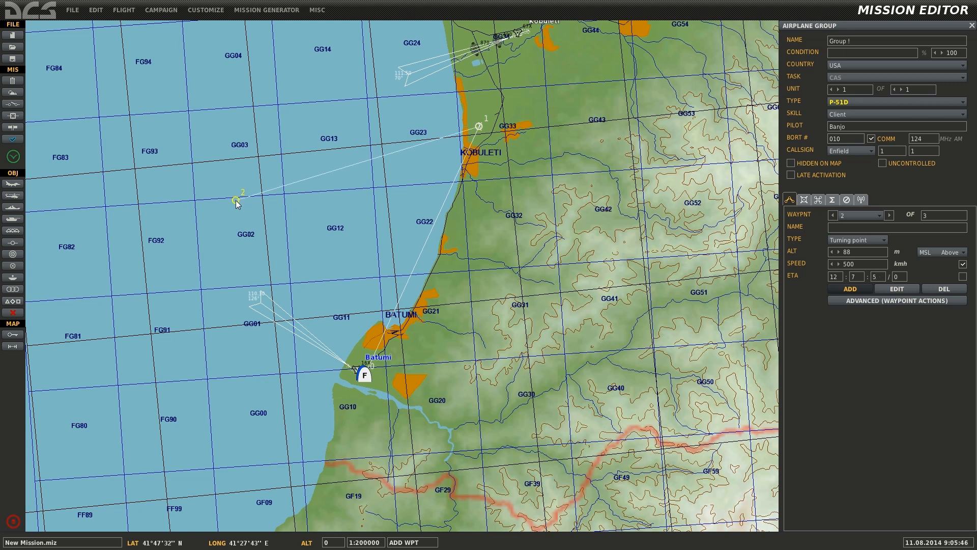
{"action": "mouse_move", "coordinate": [355, 372]}
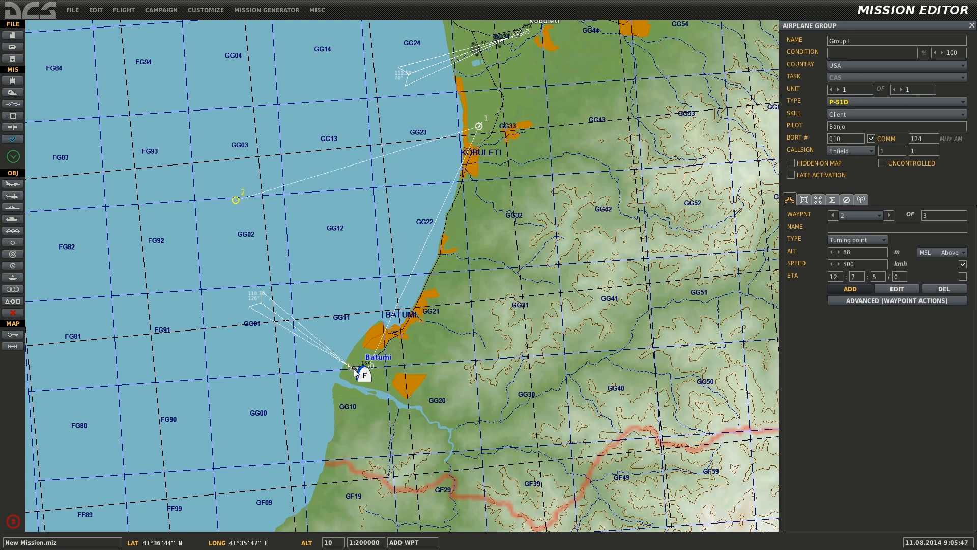
{"action": "left_click", "coordinate": [879, 214]}
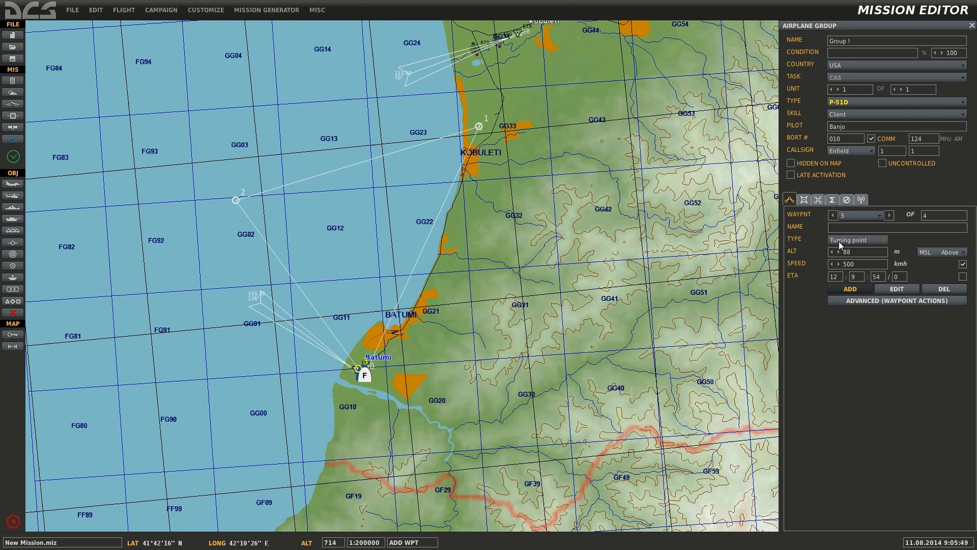
{"action": "left_click", "coordinate": [856, 239]}
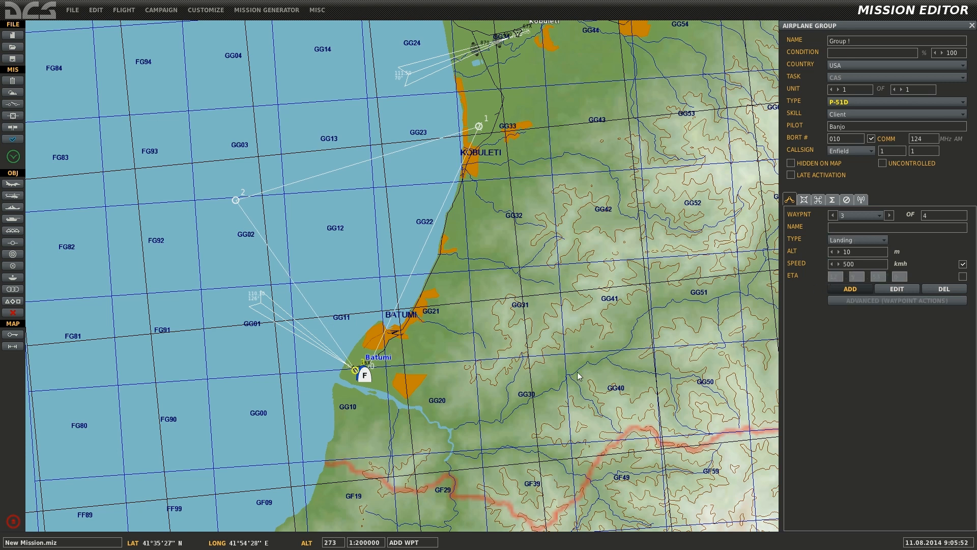
{"action": "mouse_move", "coordinate": [268, 210]}
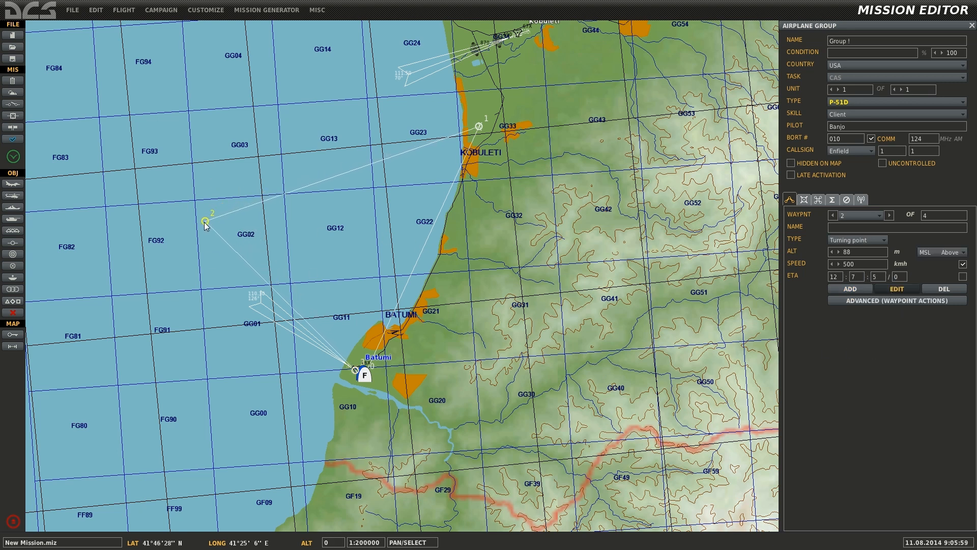
Step: Drag waypoint 2 farther south over the sea and set its altitude to 100
{"action": "left_click_drag", "start_coordinate": [205, 223], "coordinate": [189, 253]}
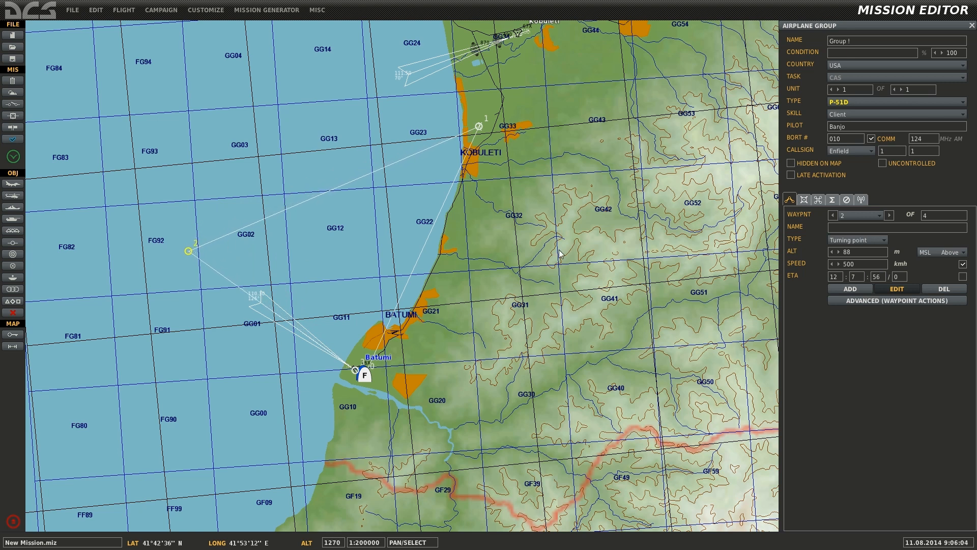
{"action": "mouse_move", "coordinate": [801, 282]}
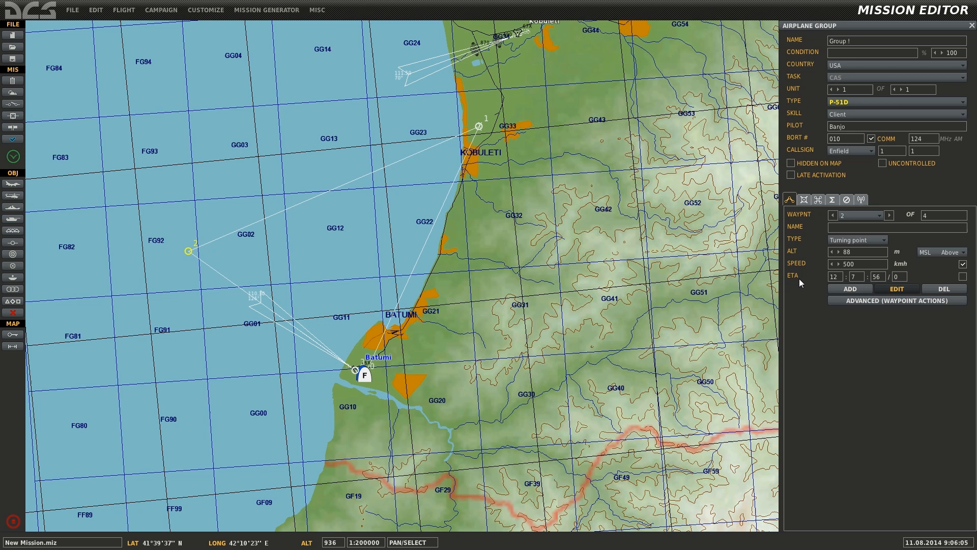
{"action": "left_click", "coordinate": [857, 251]}
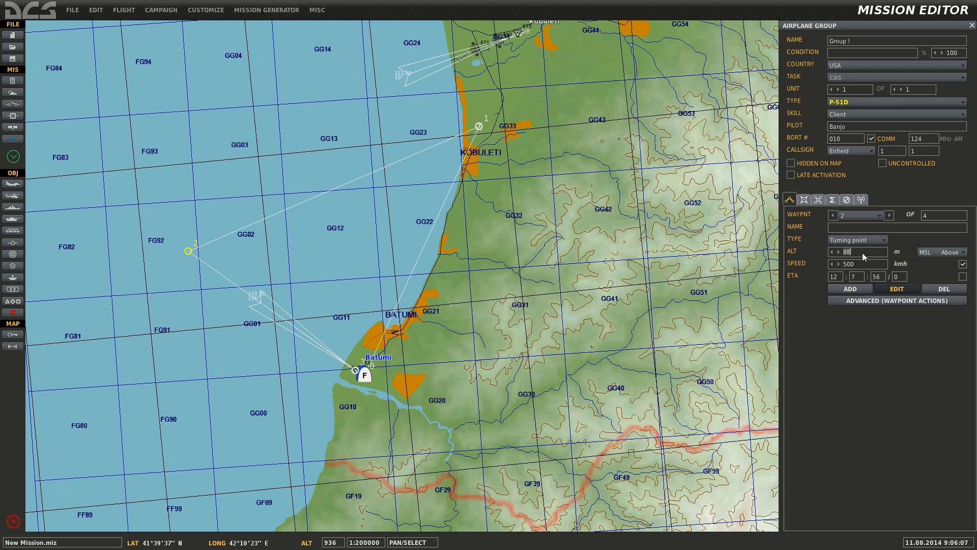
{"action": "type", "text": "100"}
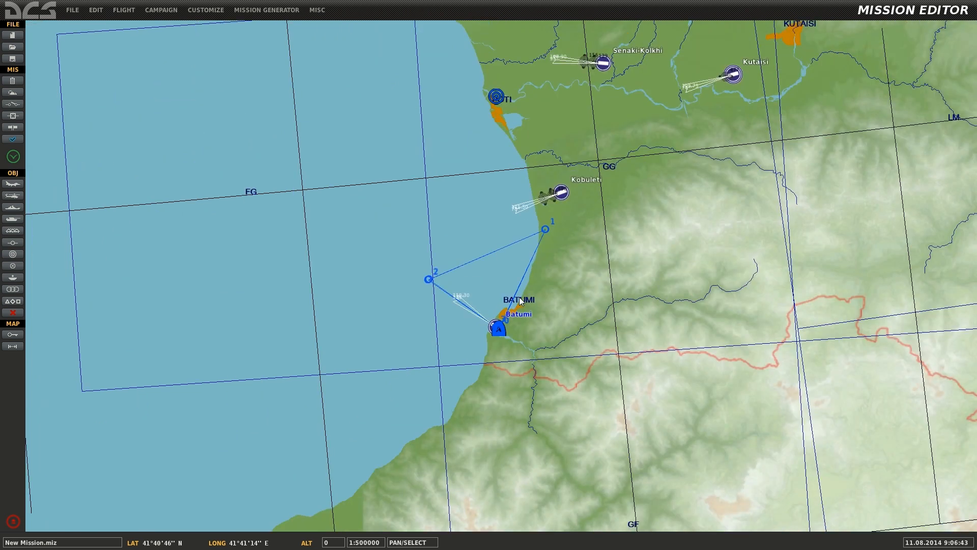
{"action": "mouse_move", "coordinate": [539, 347]}
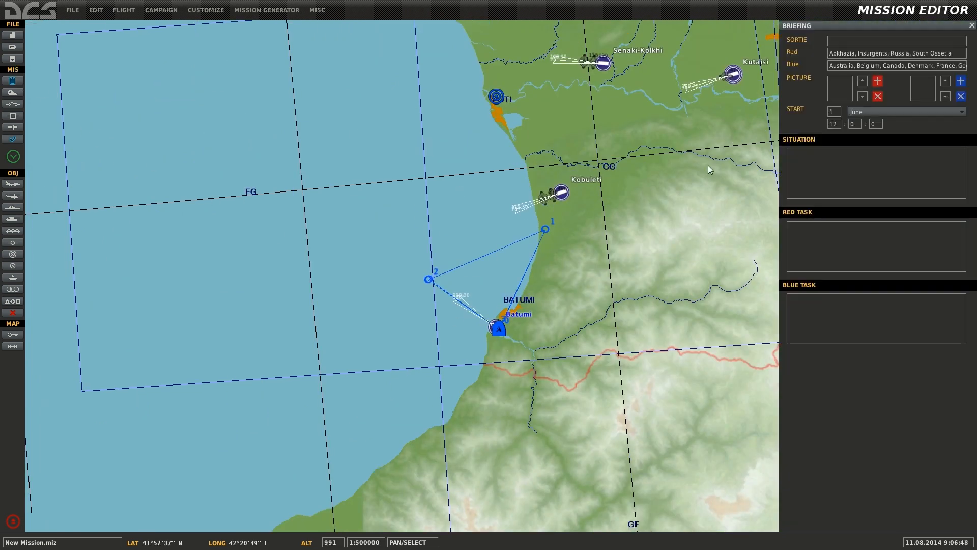
Step: Enter 'Simple Freeflight example' as the briefing situation text
{"action": "left_click", "coordinate": [874, 173]}
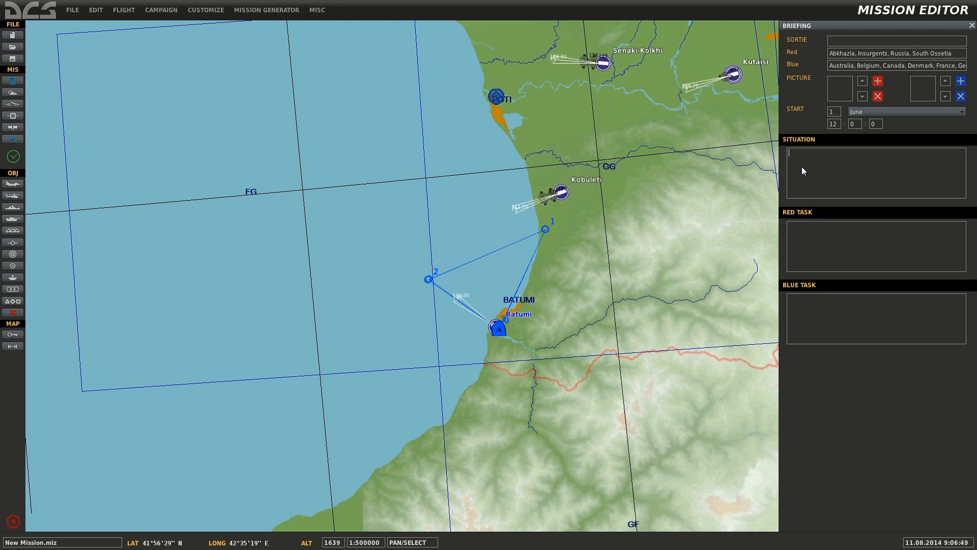
{"action": "type", "text": "Simple Fl"}
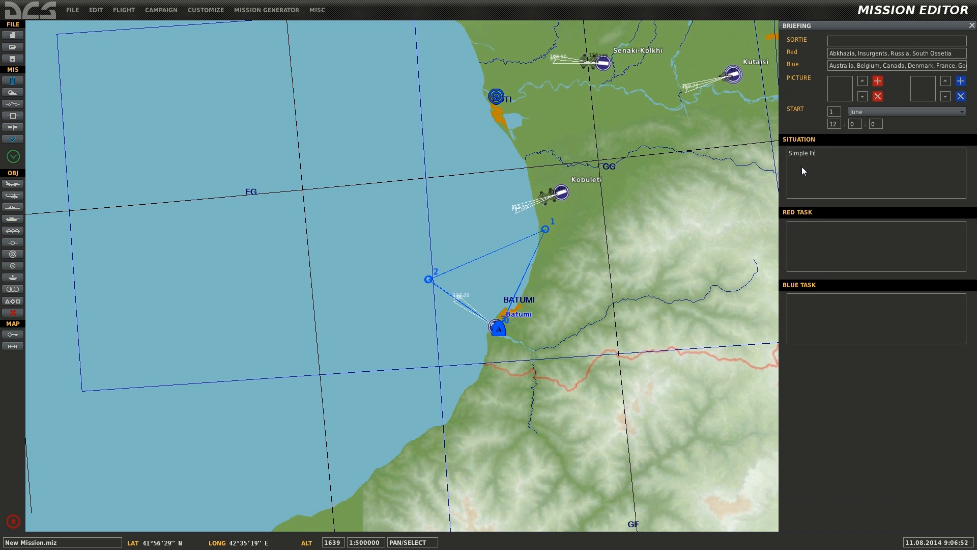
{"action": "type", "text": "eef"}
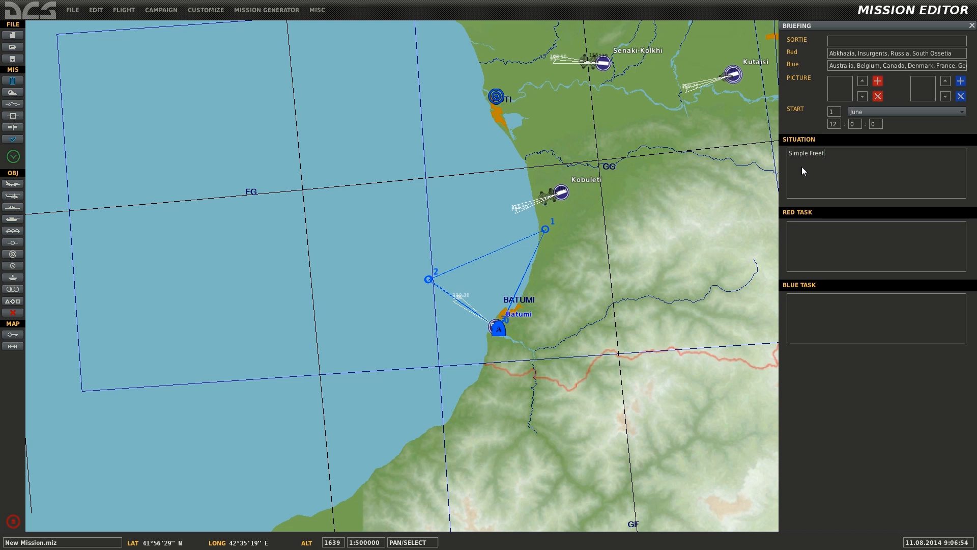
{"action": "type", "text": "light example"}
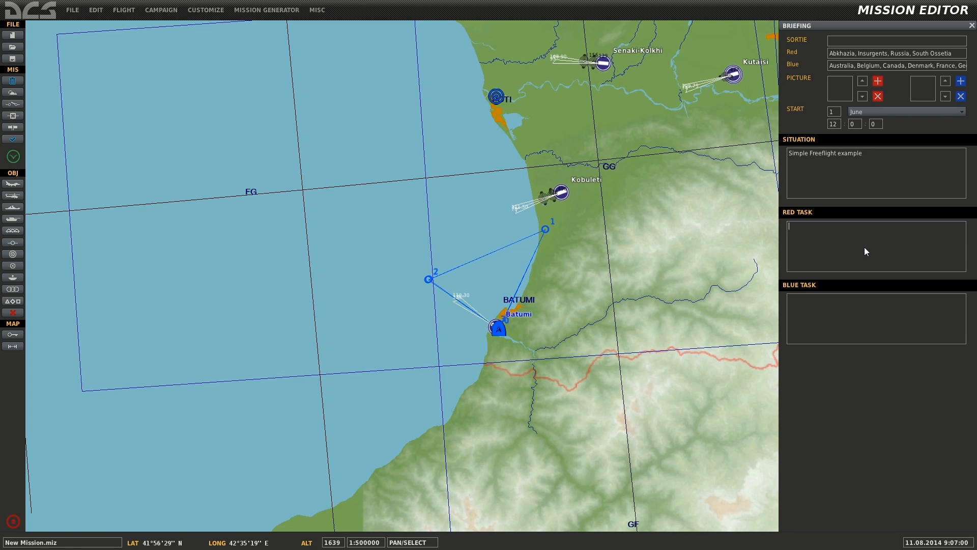
{"action": "type", "text": "Fli"}
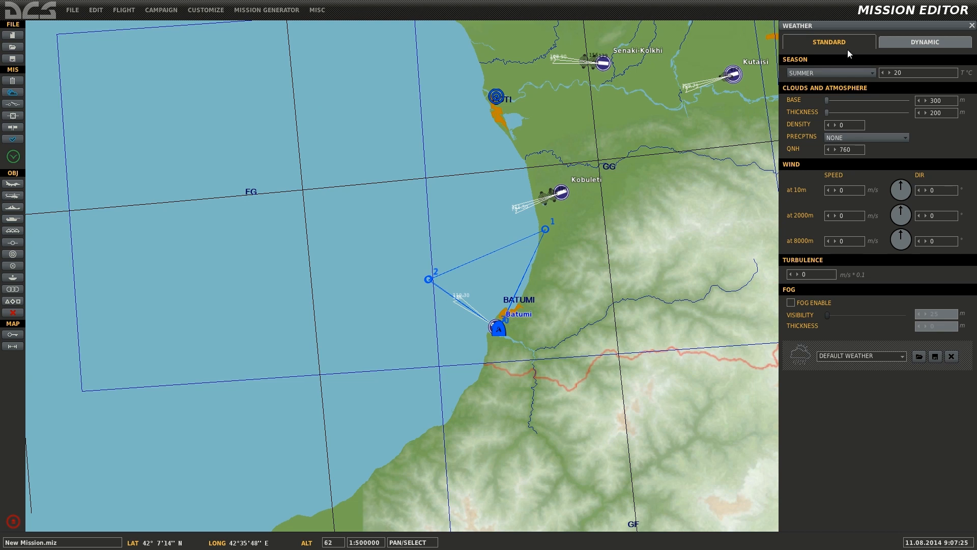
{"action": "mouse_move", "coordinate": [910, 214]}
{"action": "type", "text": "14"}
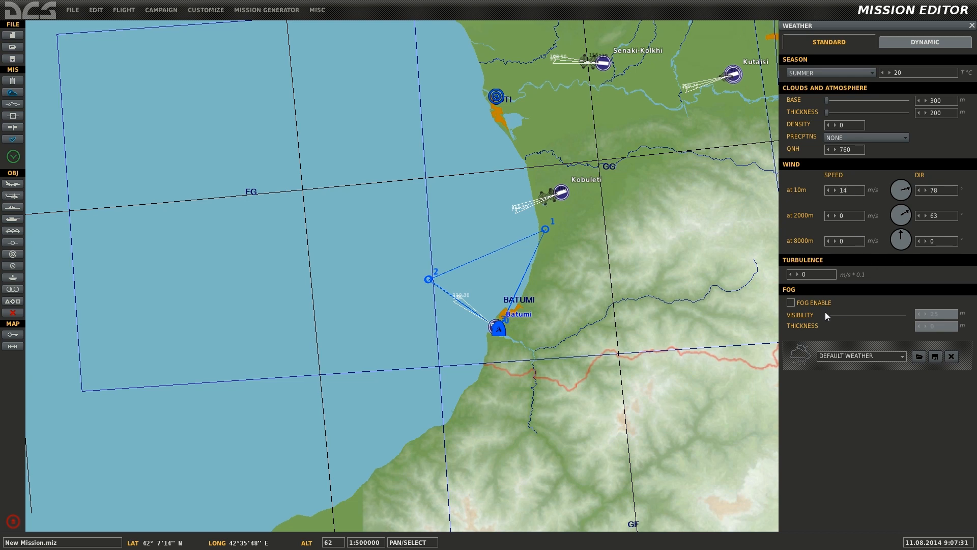
{"action": "mouse_move", "coordinate": [915, 65]}
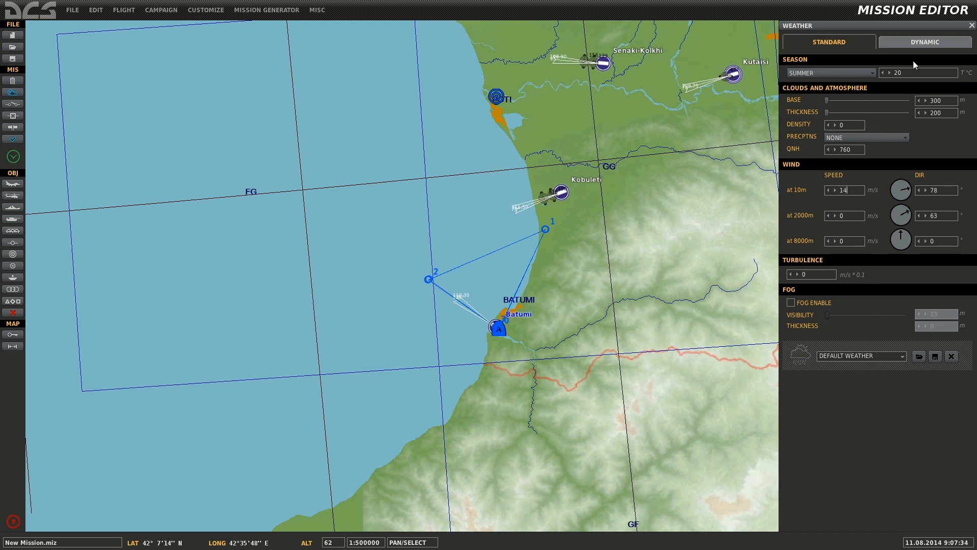
Step: Check the Dynamic weather tab, then close weather with wind at 14 m/s from 78°
{"action": "left_click", "coordinate": [924, 42]}
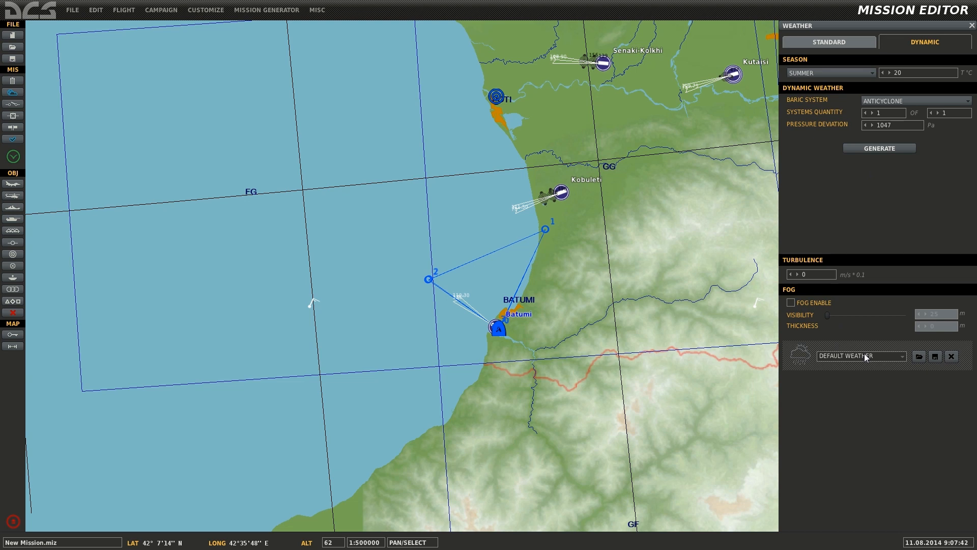
{"action": "mouse_move", "coordinate": [905, 363]}
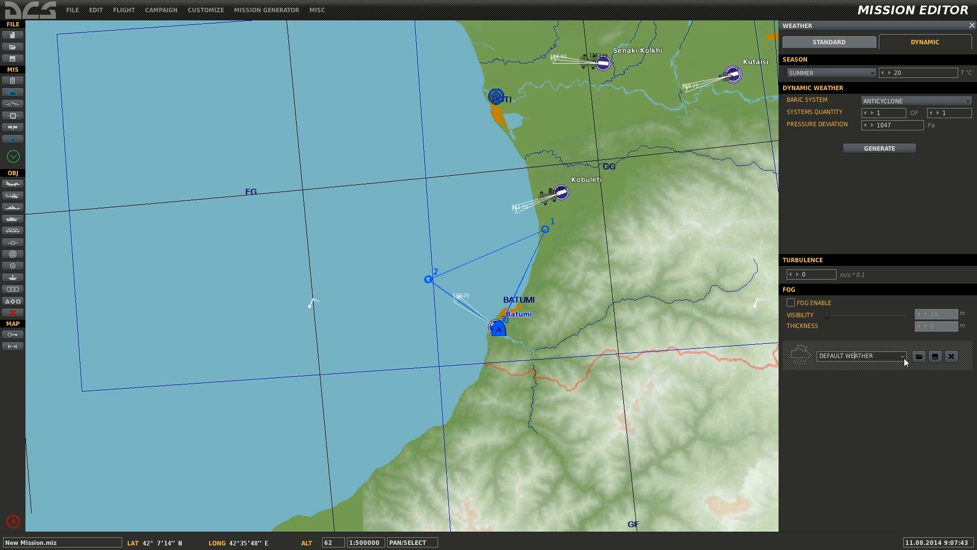
{"action": "mouse_move", "coordinate": [855, 59]}
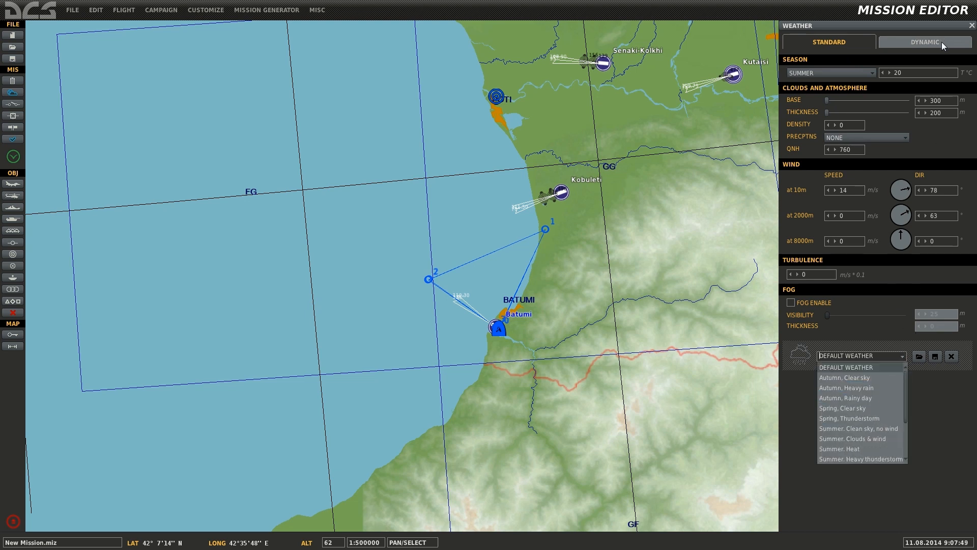
{"action": "left_click", "coordinate": [925, 42]}
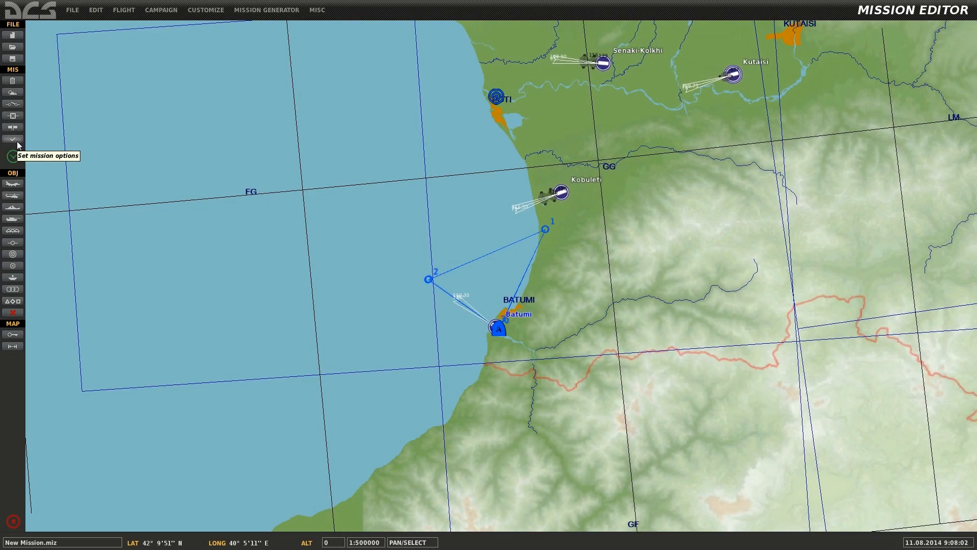
Step: Enforce the F10 view options in the mission options panel
{"action": "left_click", "coordinate": [12, 140]}
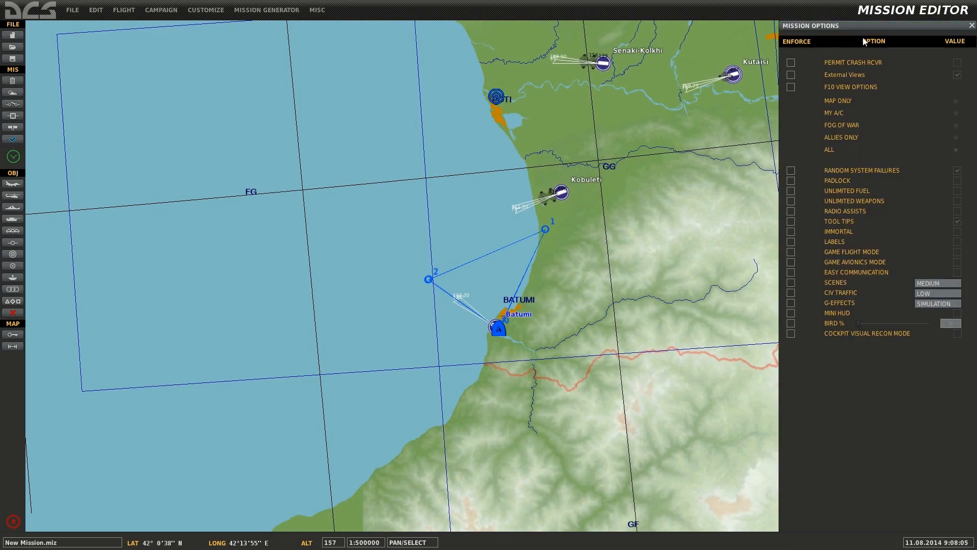
{"action": "mouse_move", "coordinate": [815, 114]}
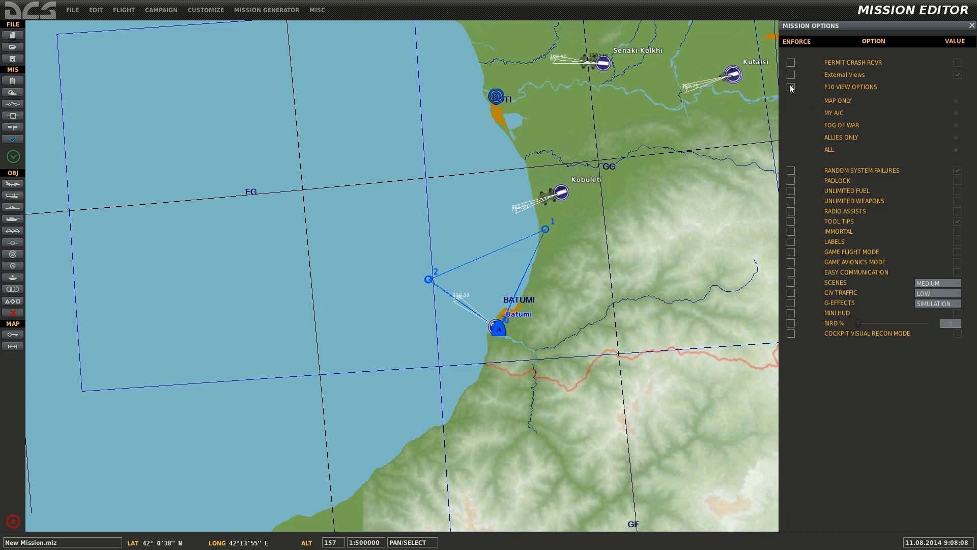
{"action": "left_click", "coordinate": [790, 87]}
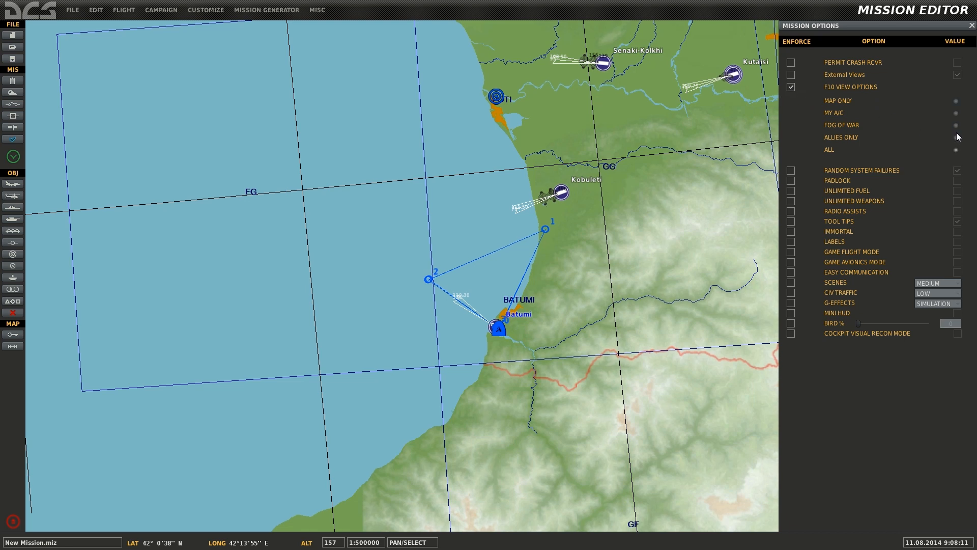
{"action": "mouse_move", "coordinate": [944, 114]}
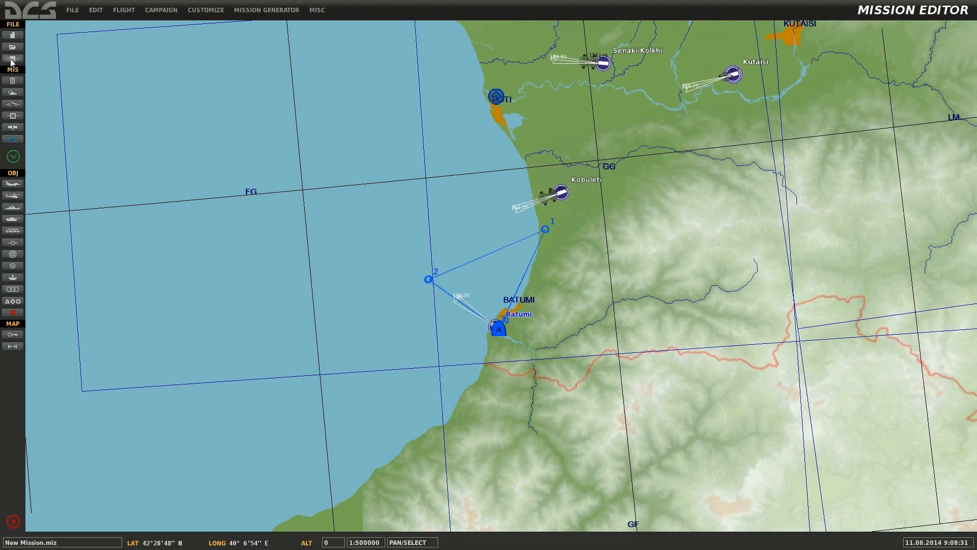
Step: Save the mission as 'Freeflight Example mission.miz' in the DCSWorld folder
{"action": "left_click", "coordinate": [12, 49]}
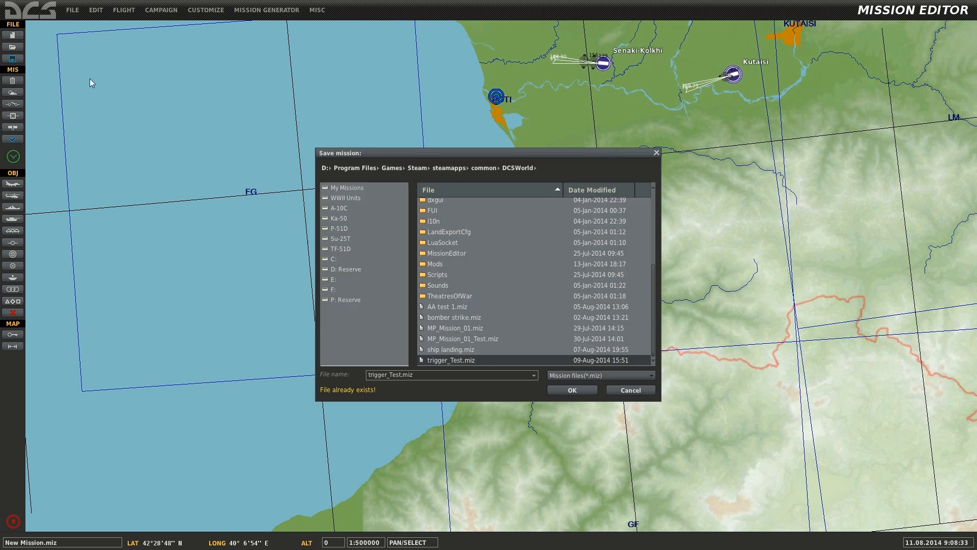
{"action": "mouse_move", "coordinate": [527, 310]}
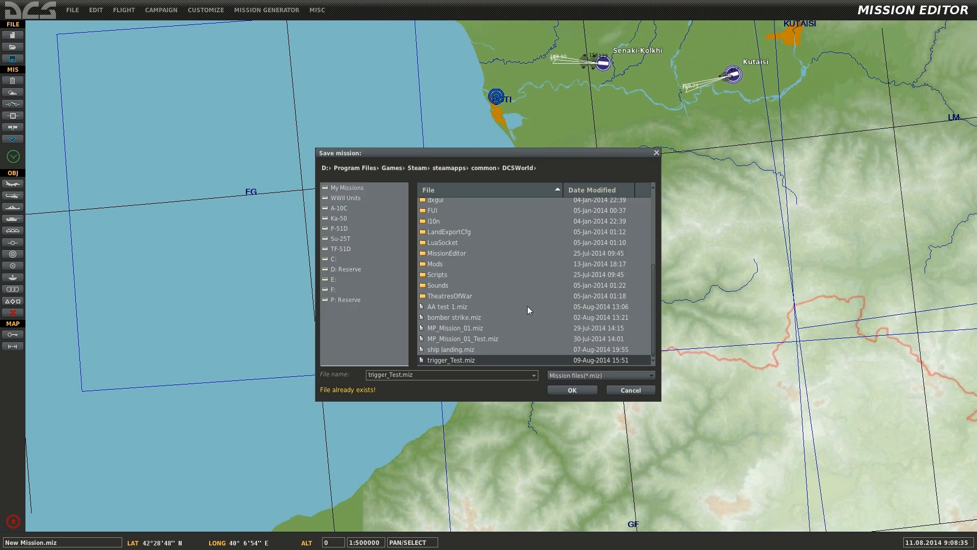
{"action": "mouse_move", "coordinate": [403, 378]}
{"action": "type", "text": "Freeflight Example mission"}
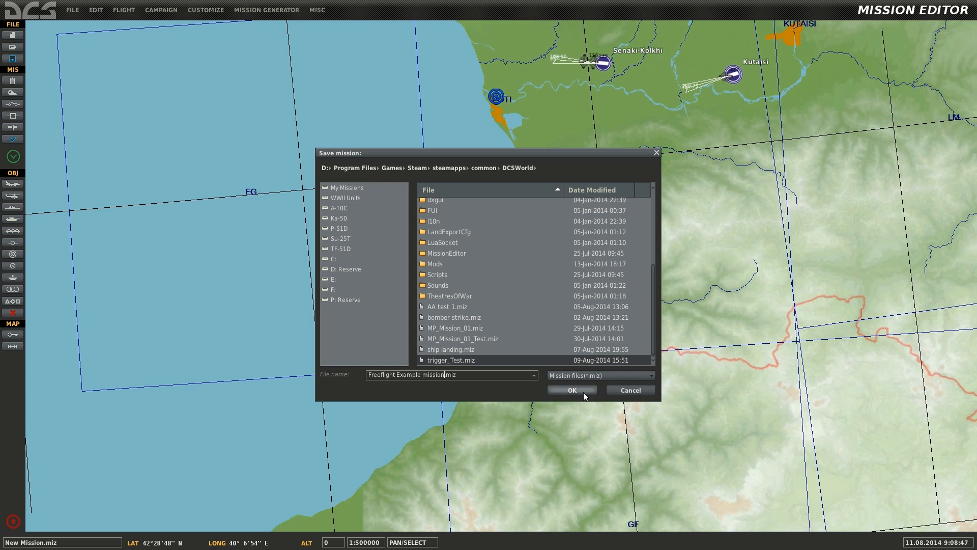
{"action": "left_click", "coordinate": [570, 389]}
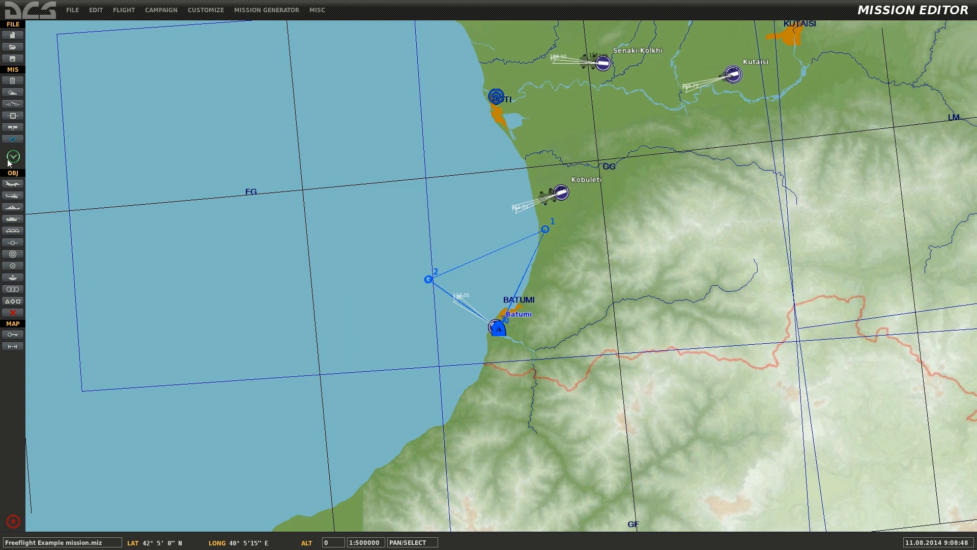